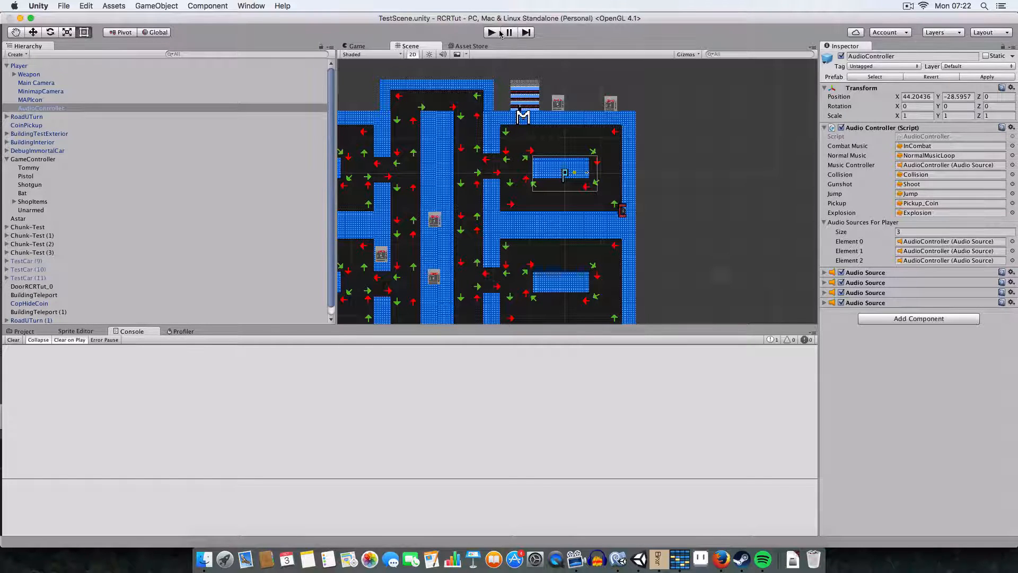
Step: Run the game in Unity to hear the current music and sound effects, then stop it
left_click(491, 33)
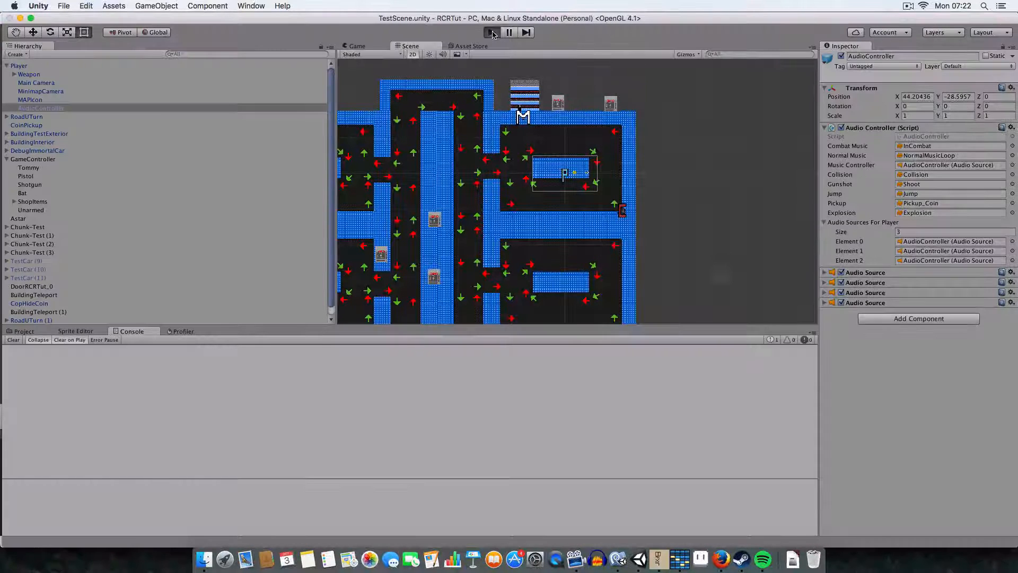
left_click(491, 33)
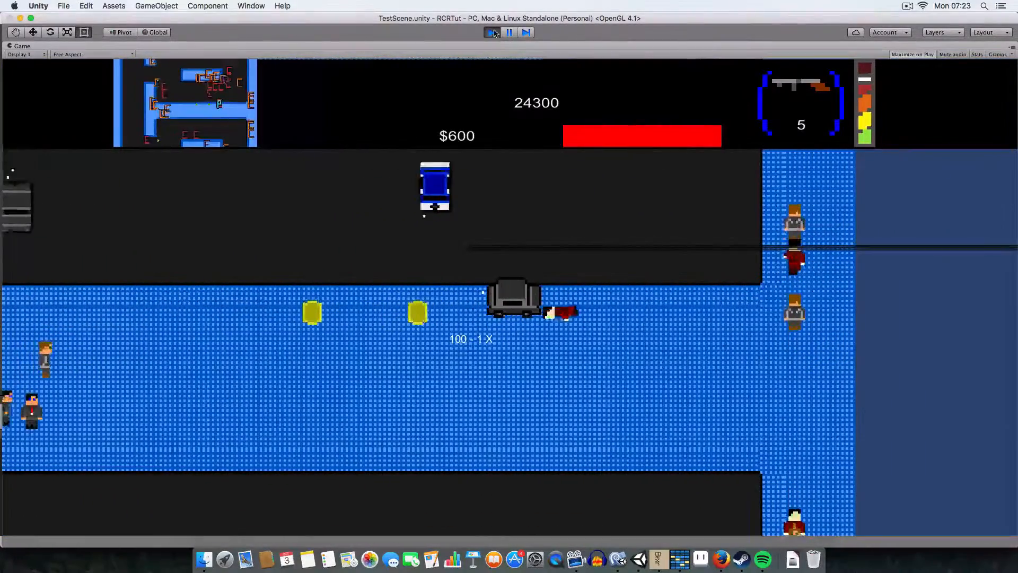
left_click(490, 32)
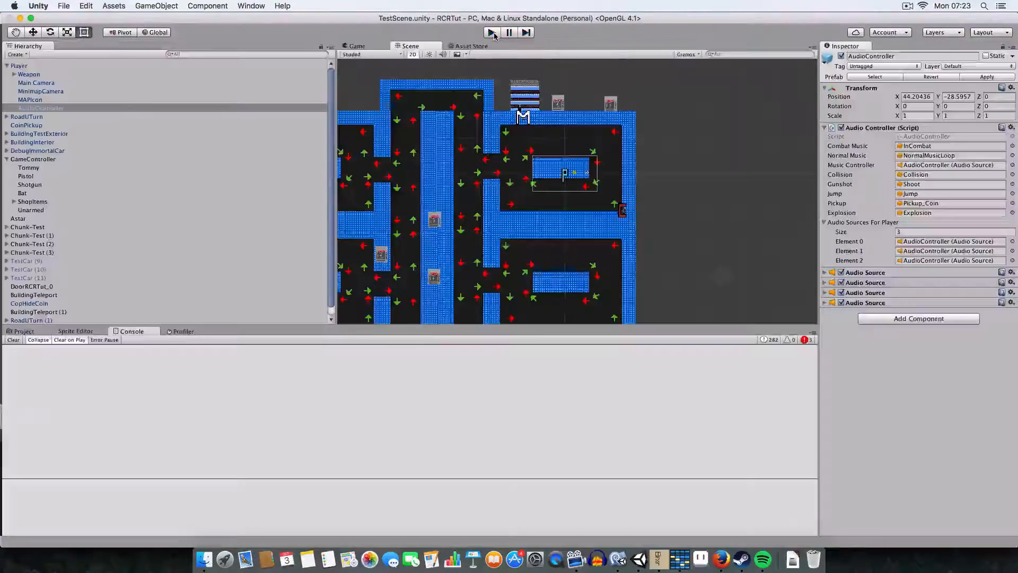
Step: Show AudioController.cs in MonoDevelop with its AudioClip declarations in view
left_click(490, 32)
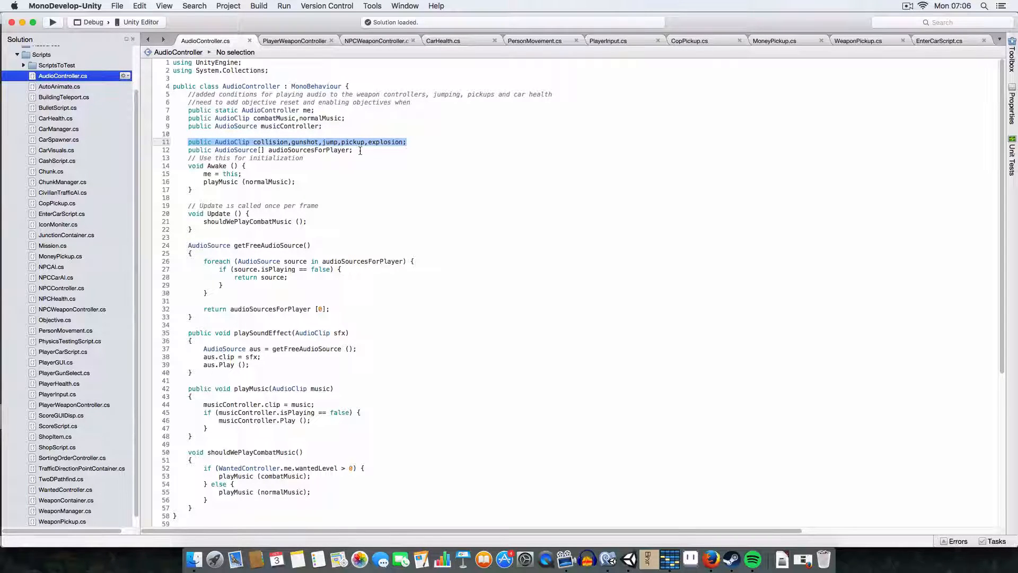
left_click(272, 150)
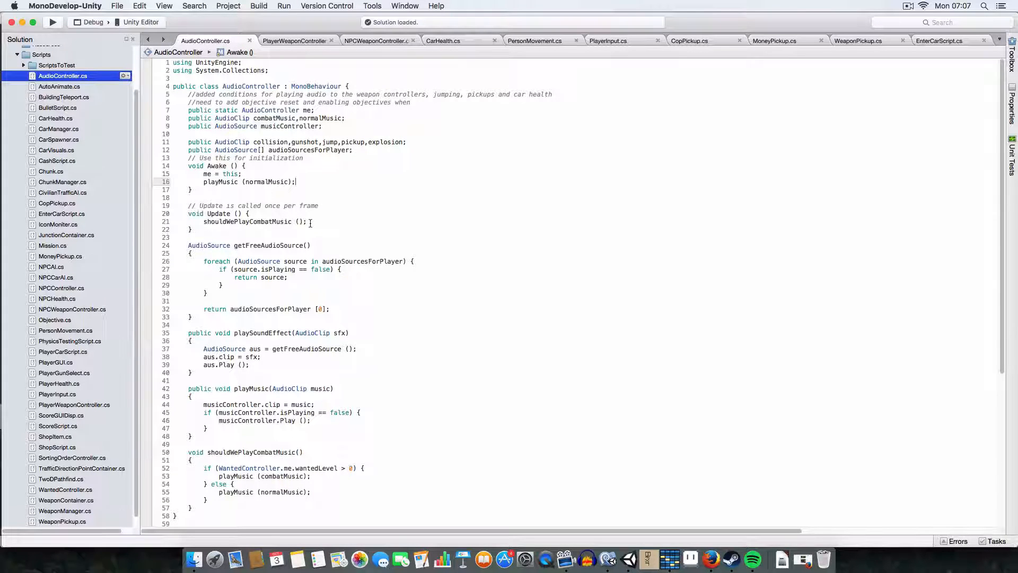
scroll("down", 3)
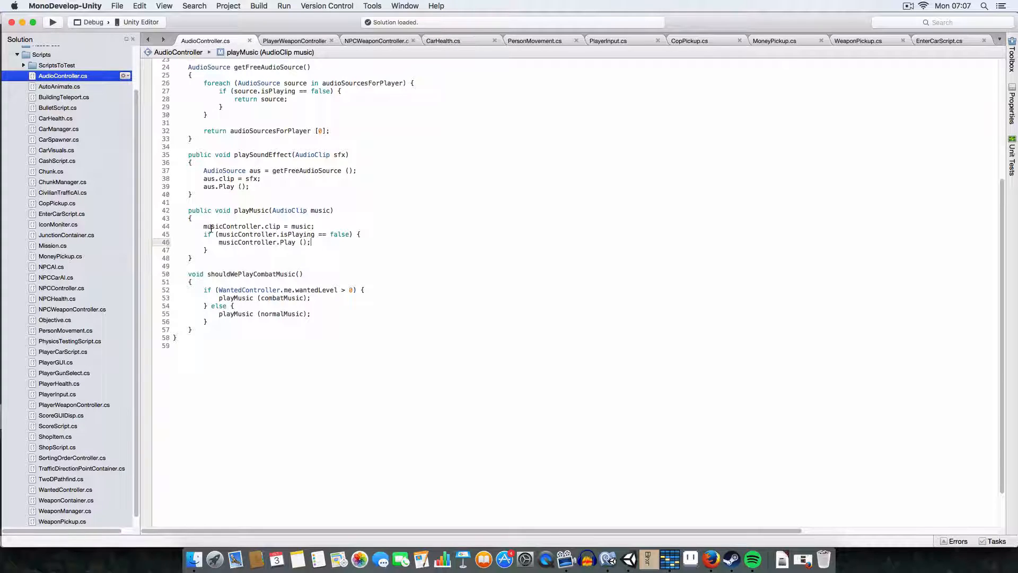
double_click(234, 226)
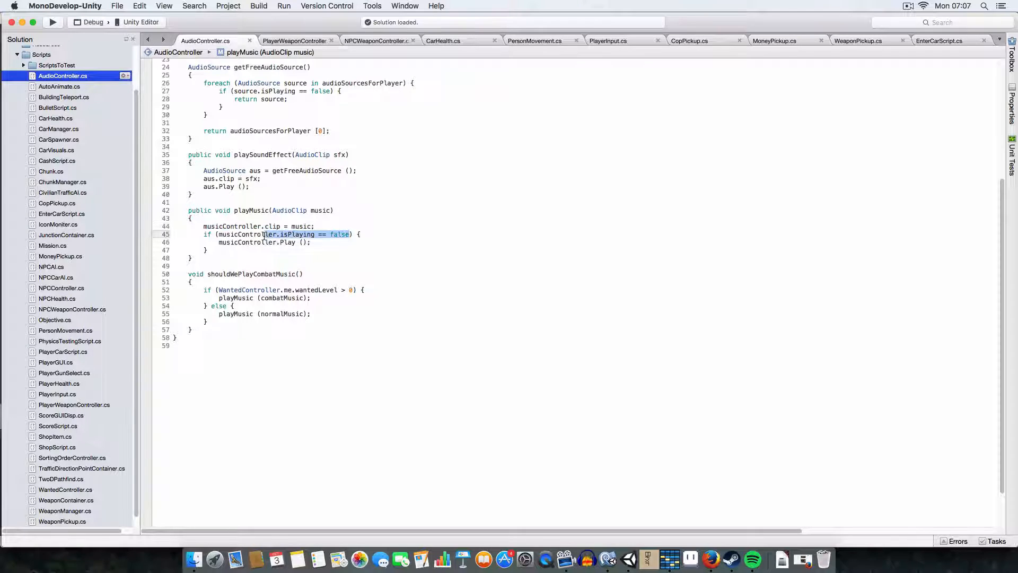
left_click(264, 241)
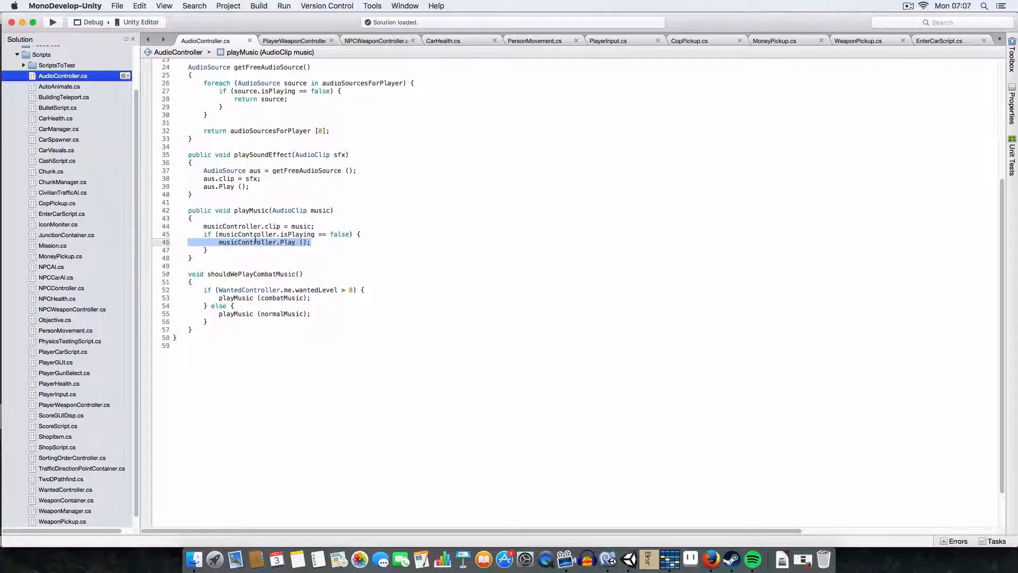
scroll("up", 3)
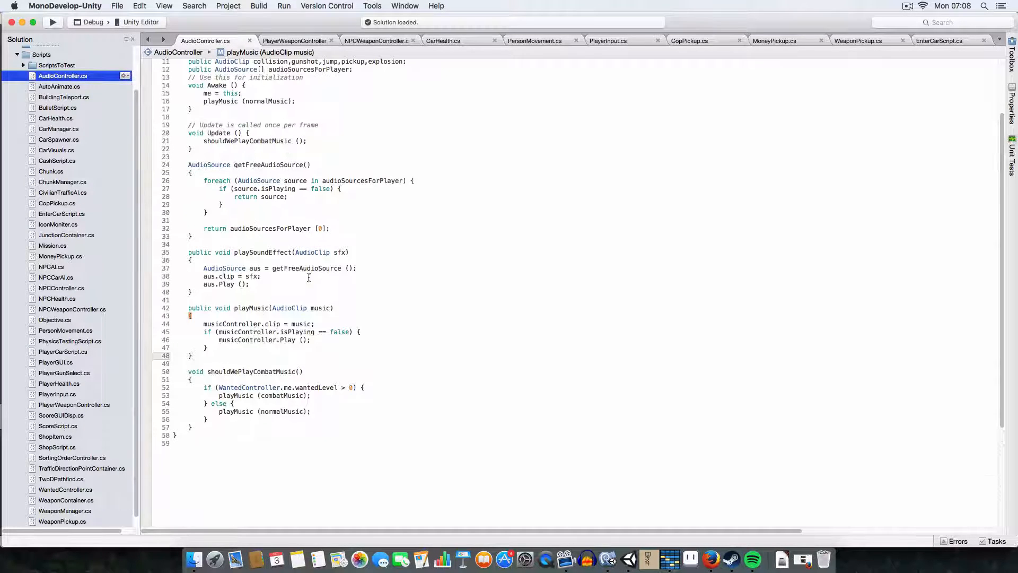
scroll("up", 3)
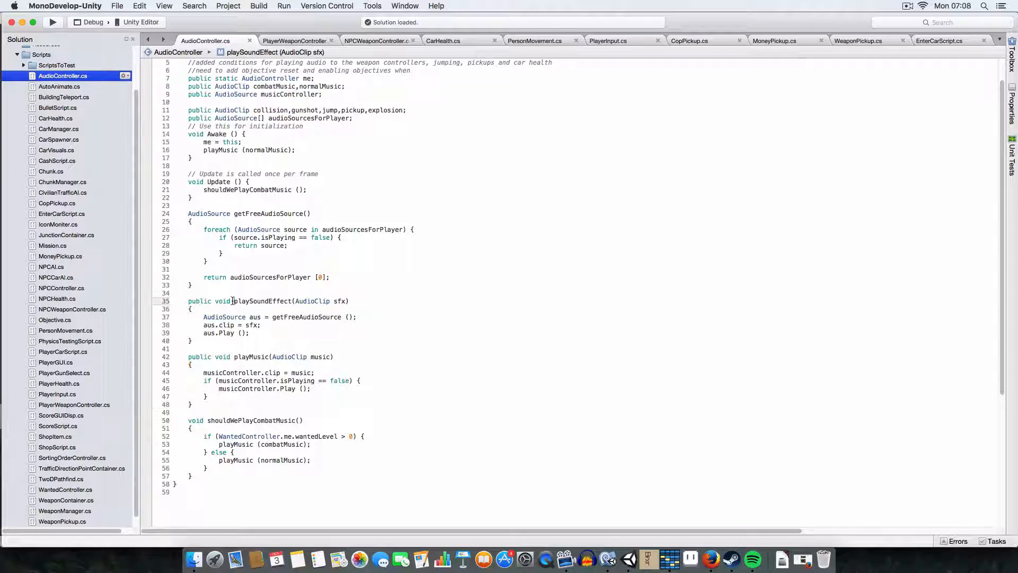
double_click(262, 300)
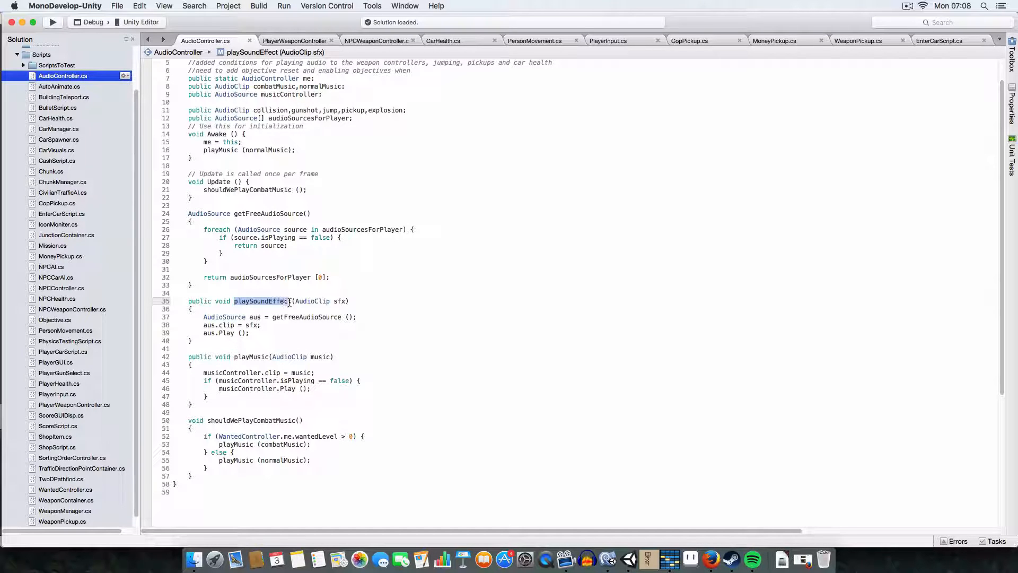
mouse_move(509, 199)
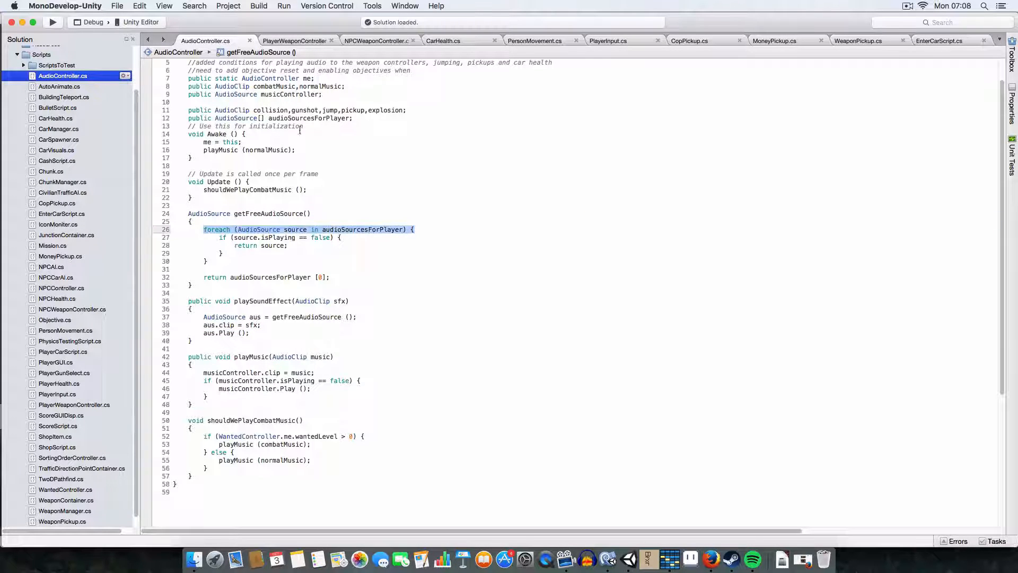
mouse_move(627, 559)
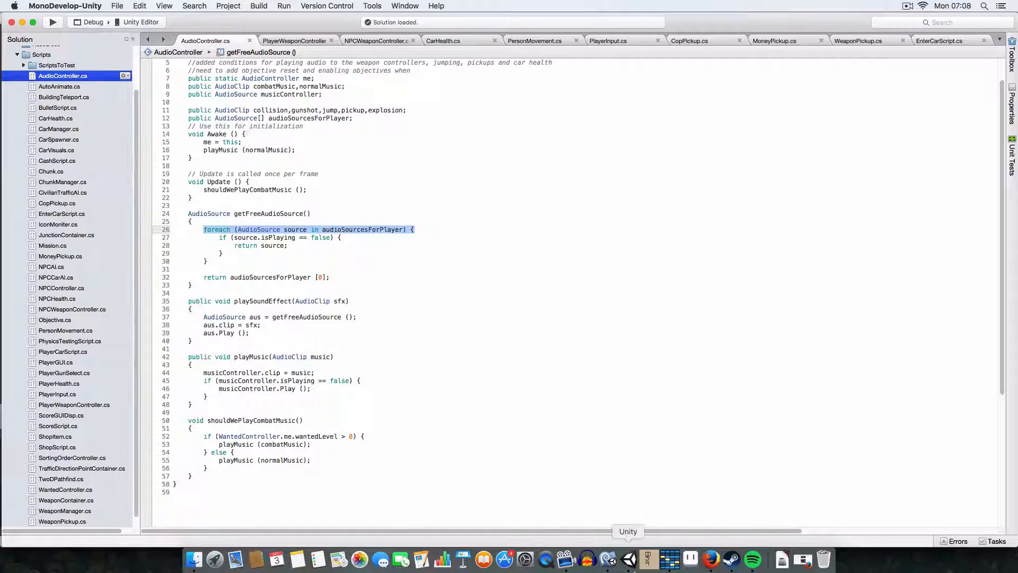
Step: Select AudioController in the Hierarchy and review its Audio Source components, including the looping NormalMusicLoop
left_click(627, 559)
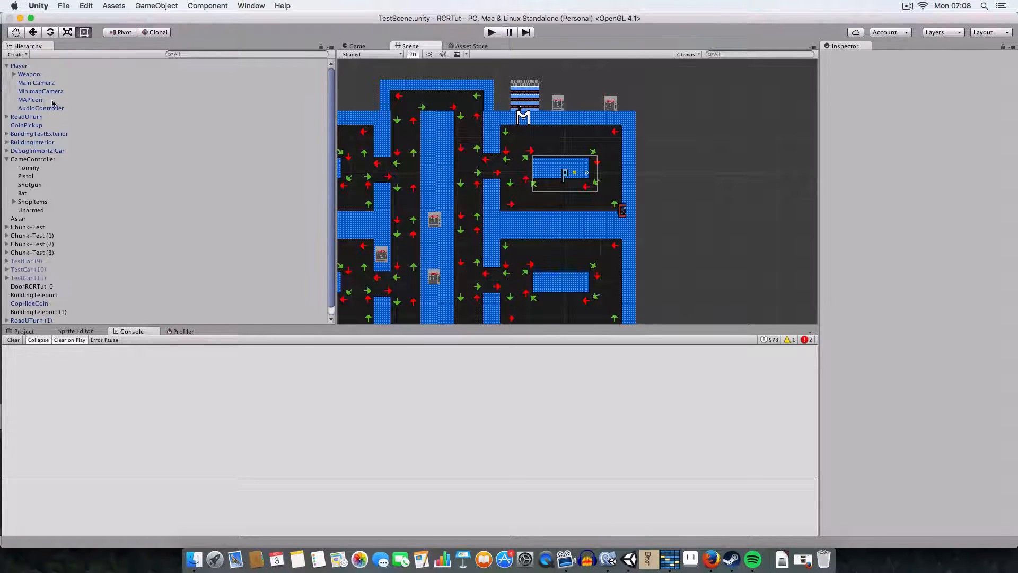
left_click(41, 108)
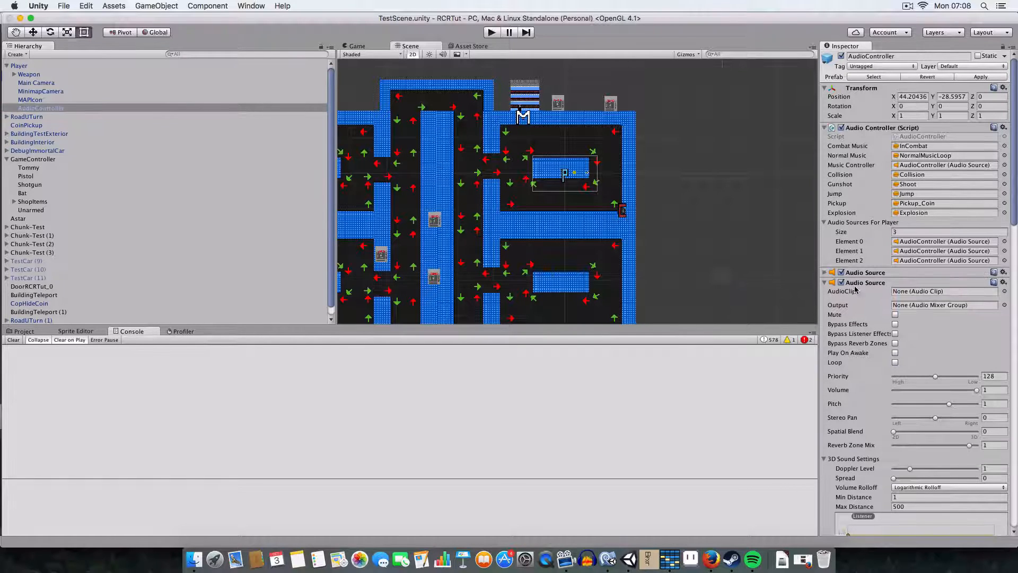
left_click(825, 272)
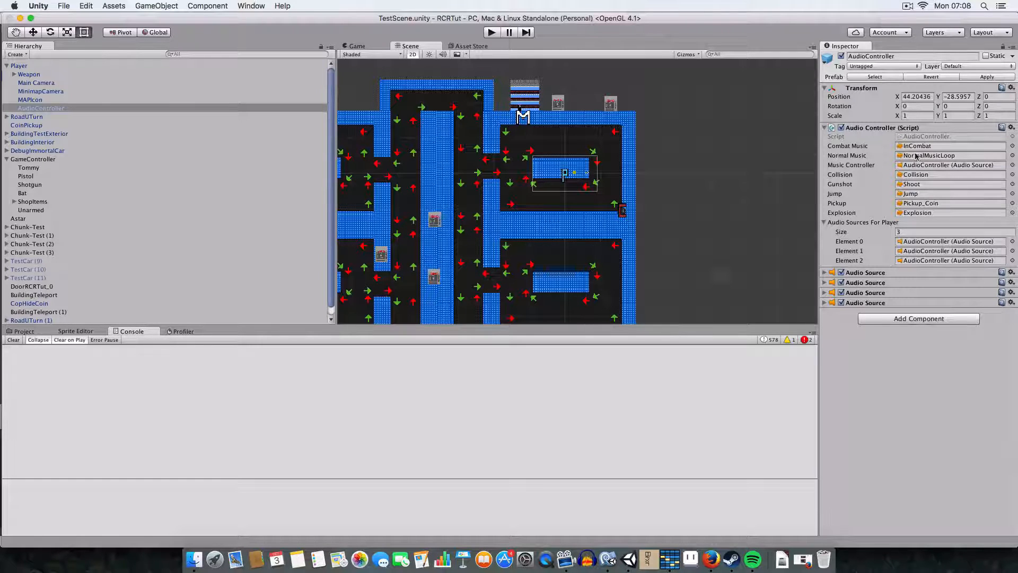
mouse_move(964, 204)
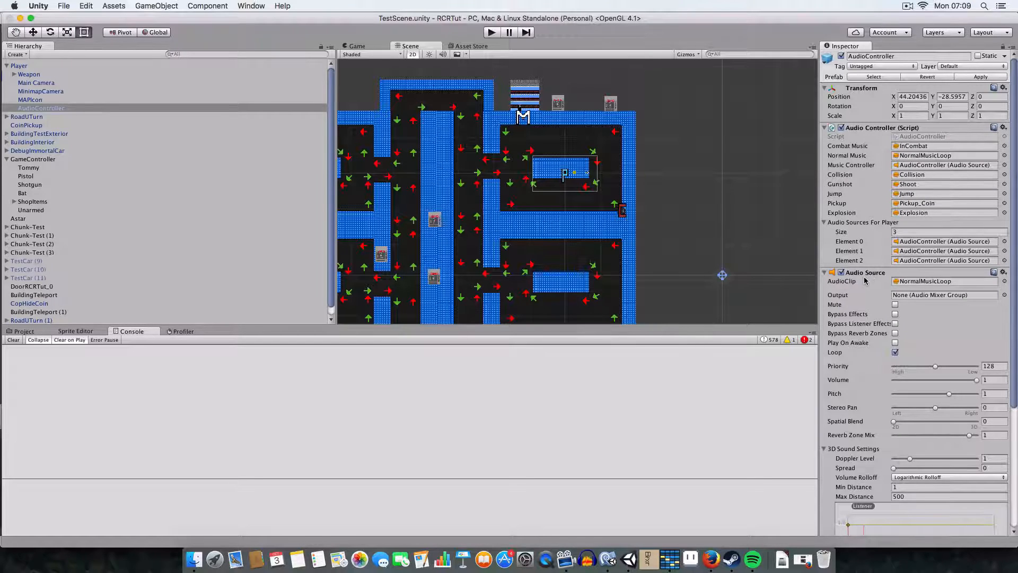
left_click(825, 272)
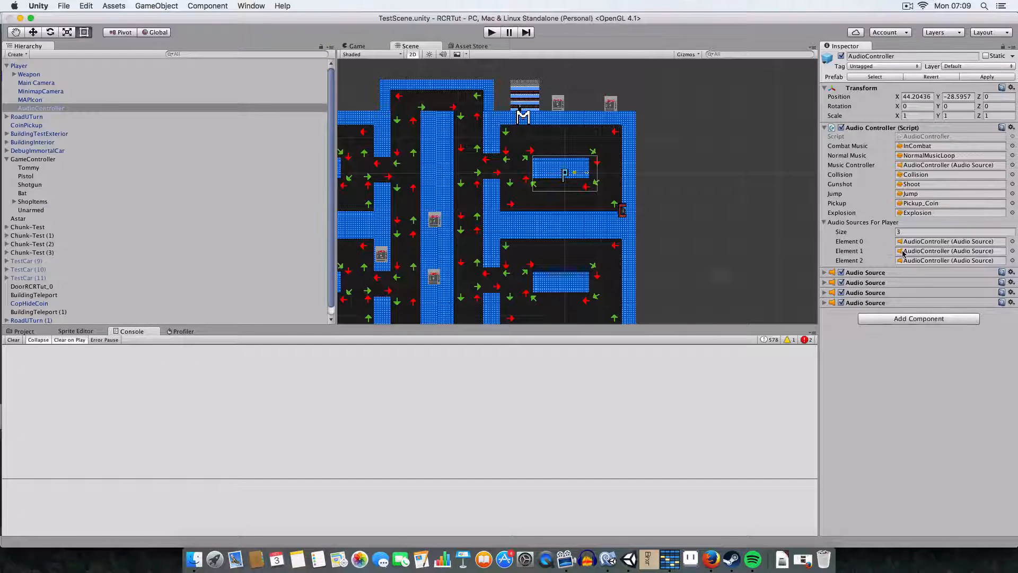
left_click(626, 559)
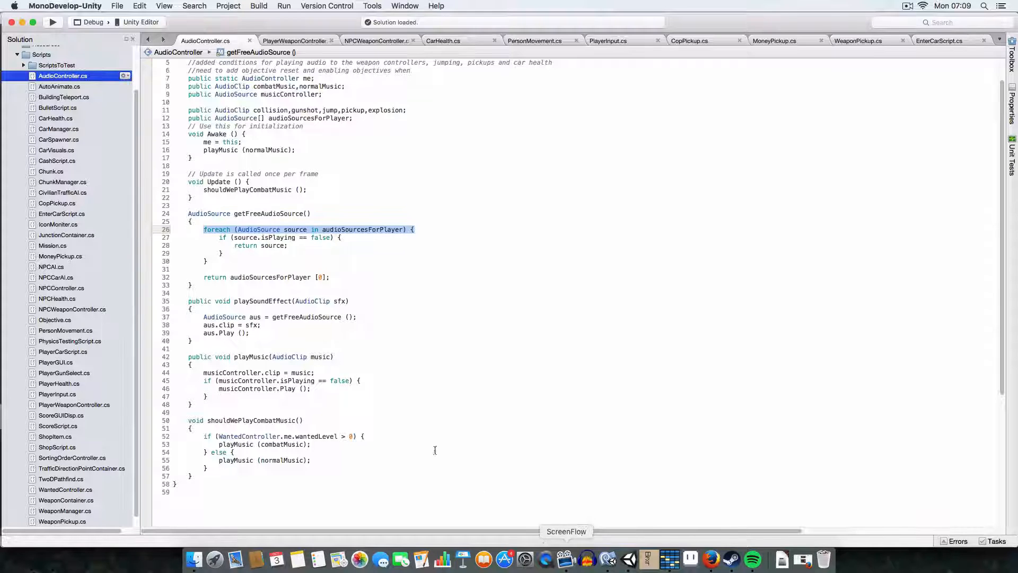
left_click(292, 300)
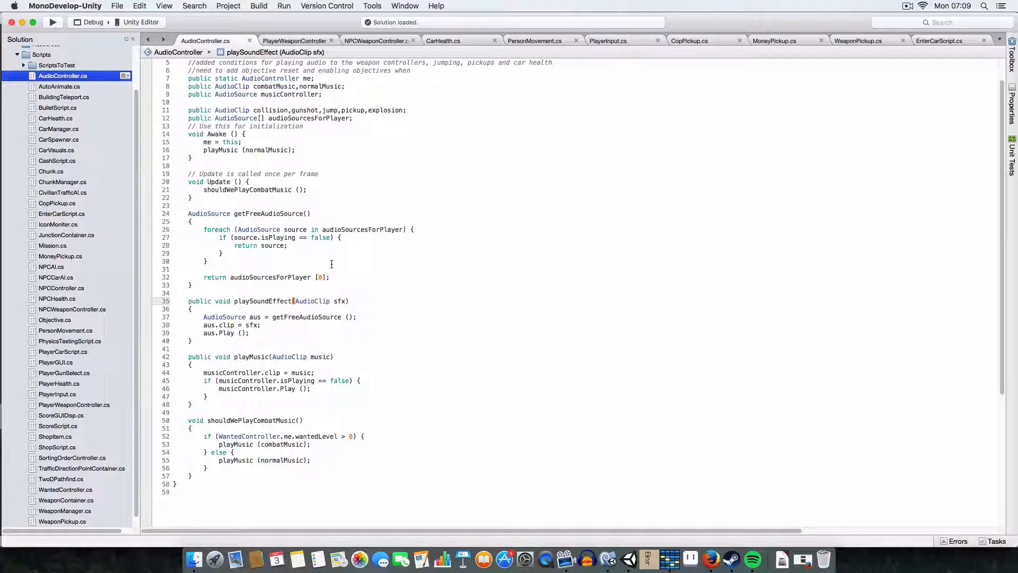
left_click(349, 301)
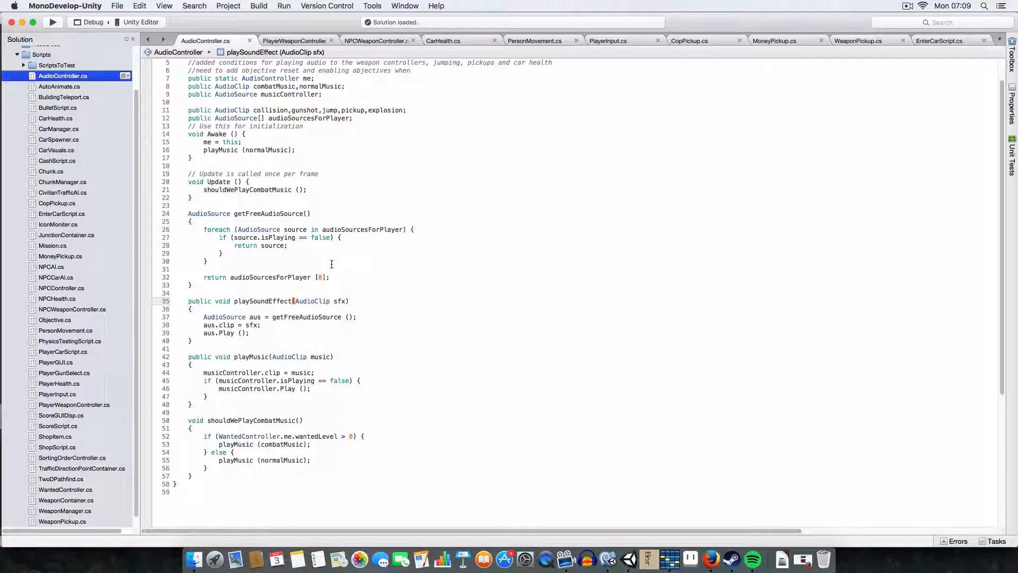
mouse_move(324, 254)
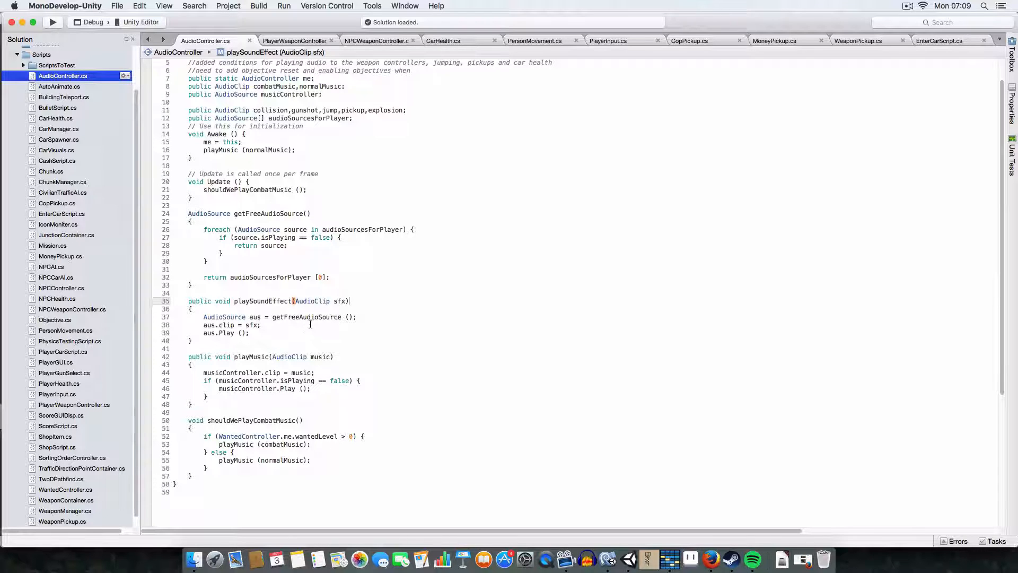
mouse_move(400, 293)
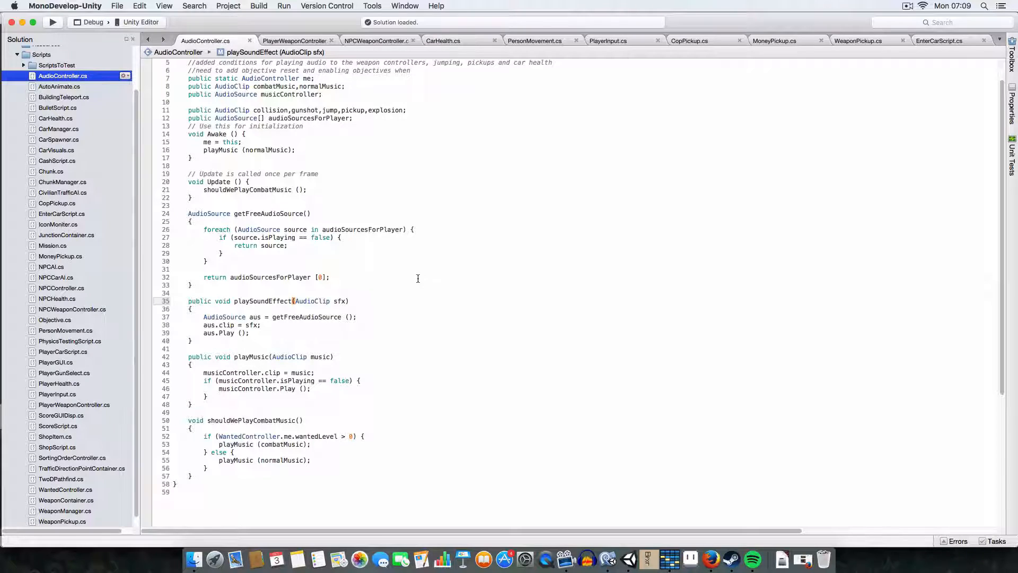
mouse_move(396, 287)
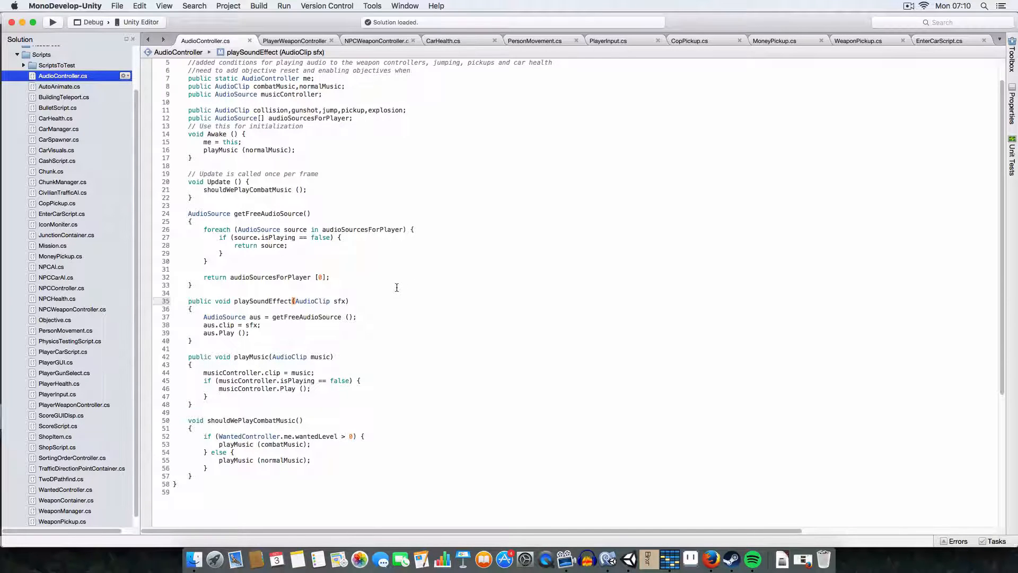
scroll("up", 3)
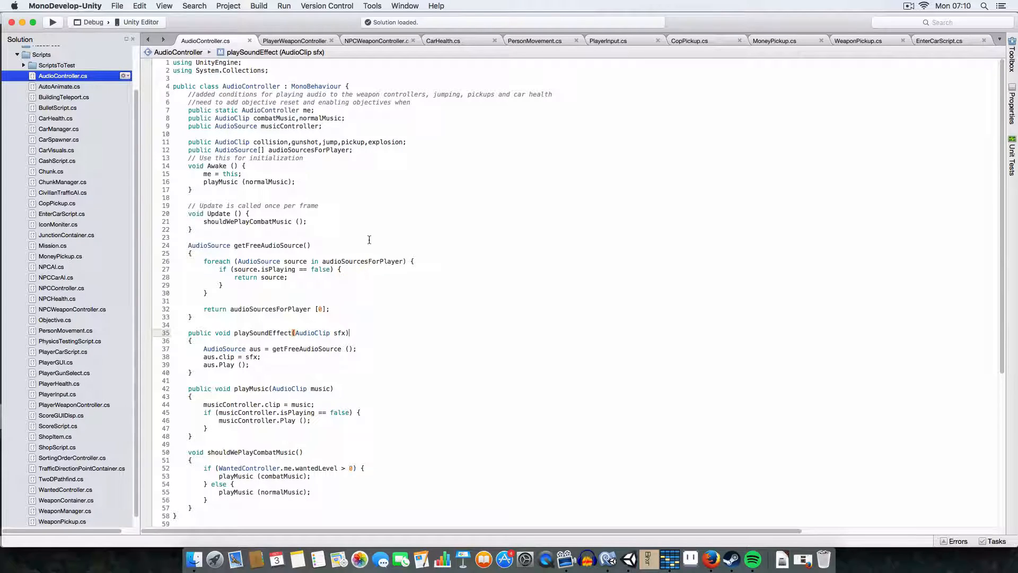
mouse_move(364, 239)
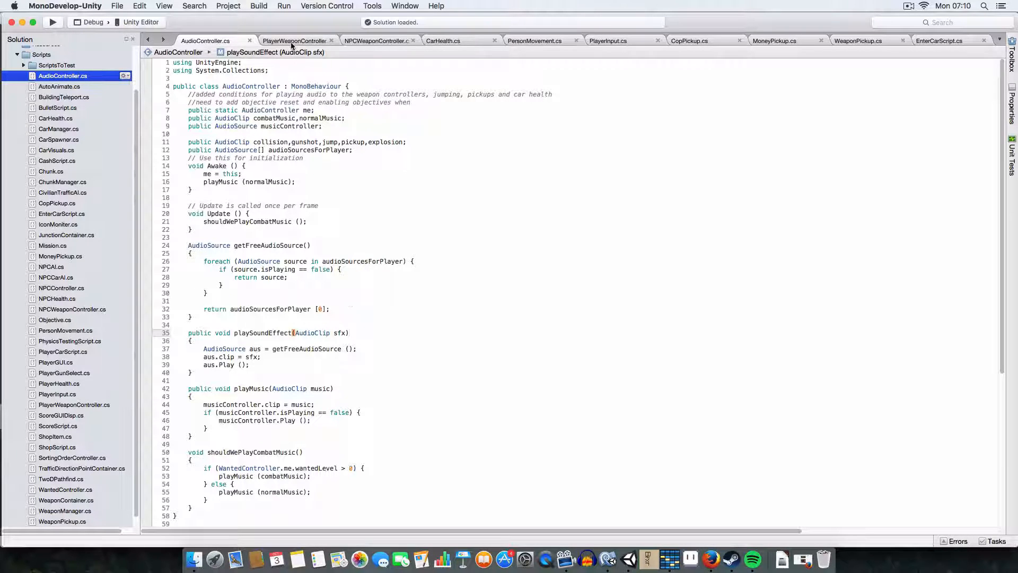
left_click(294, 40)
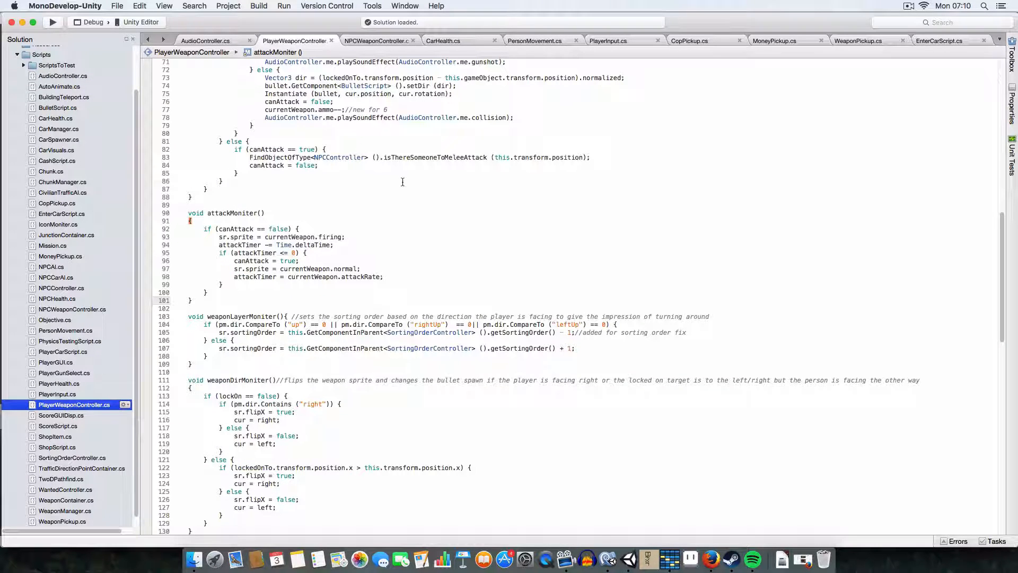
scroll("up", 3)
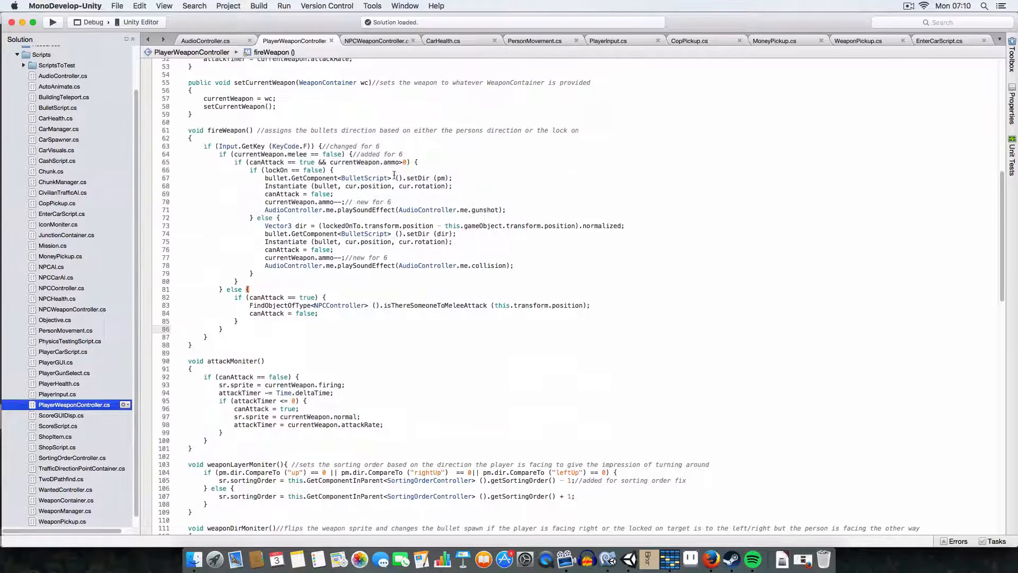
scroll("up", 3)
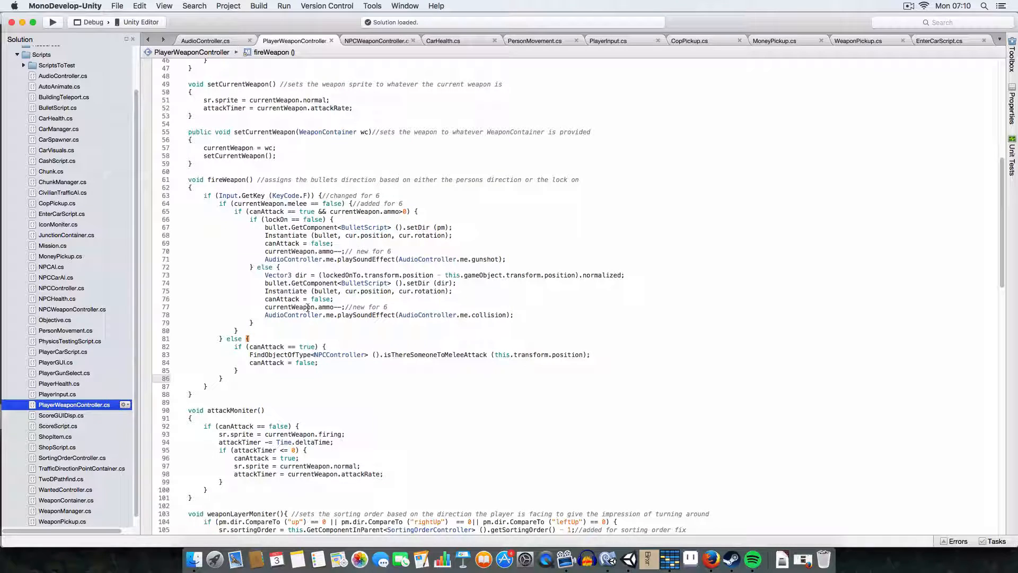
mouse_move(348, 314)
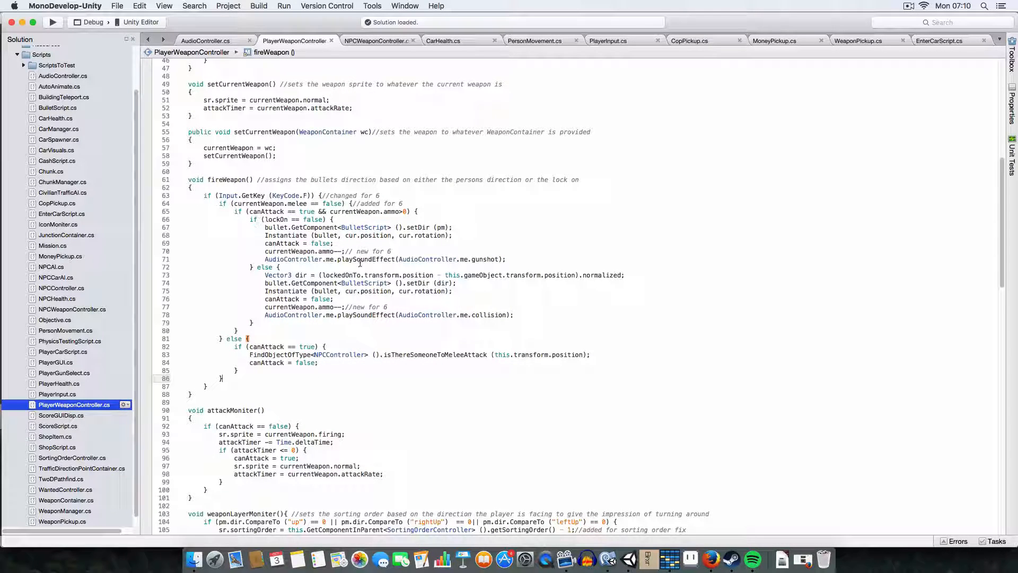
mouse_move(322, 265)
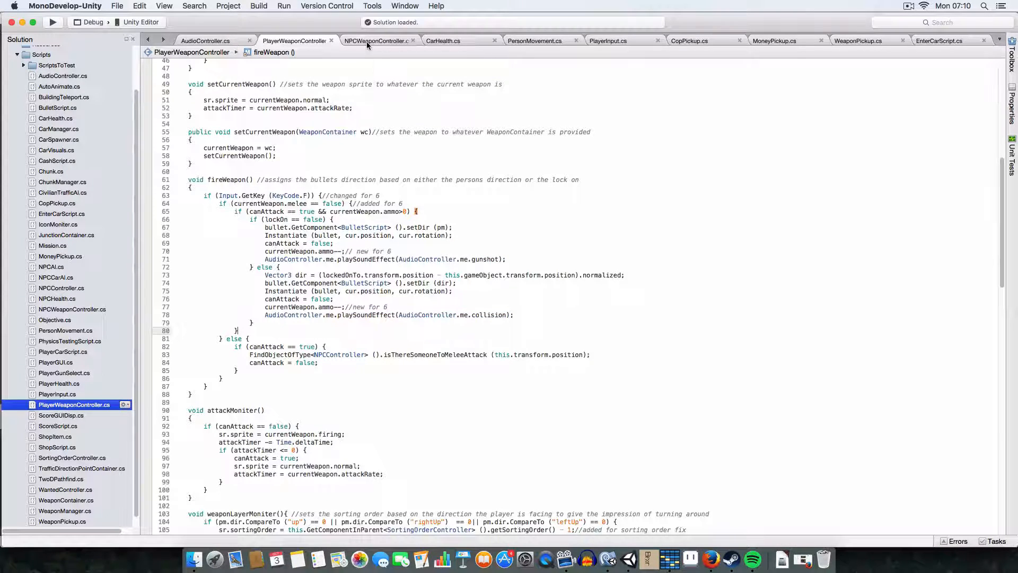
Step: Show NPCWeaponController.cs with its fireWeapon gunshot and melee collision sound calls
left_click(376, 40)
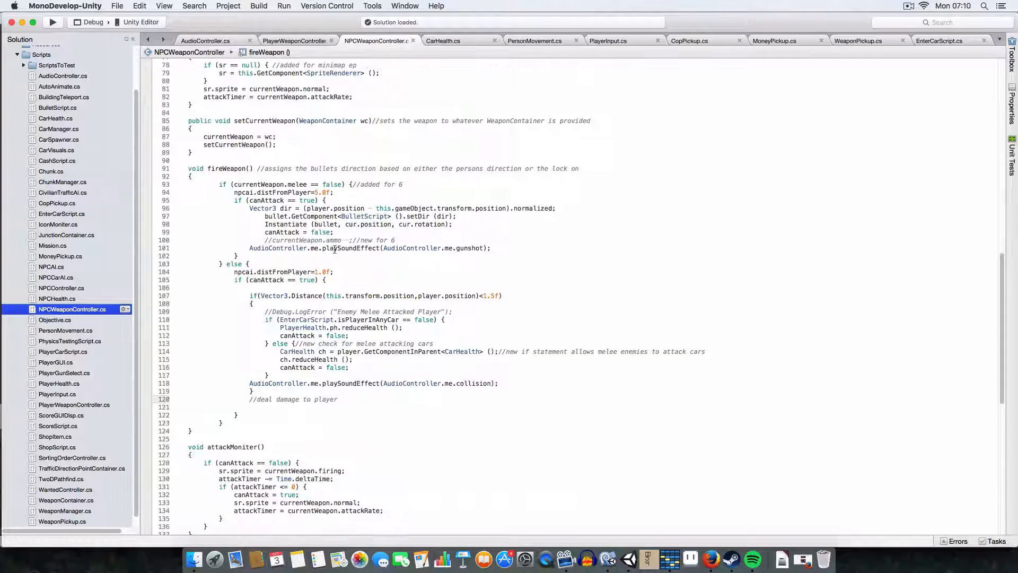
left_click(336, 398)
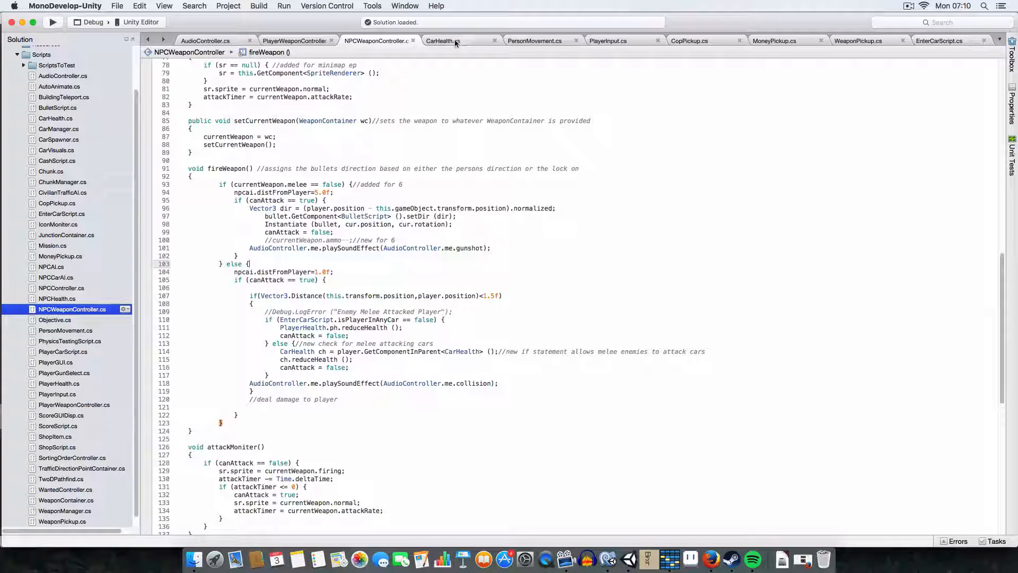
Step: Review the sound-effect calls in CarHealth.cs and PersonMovement.cs
left_click(442, 41)
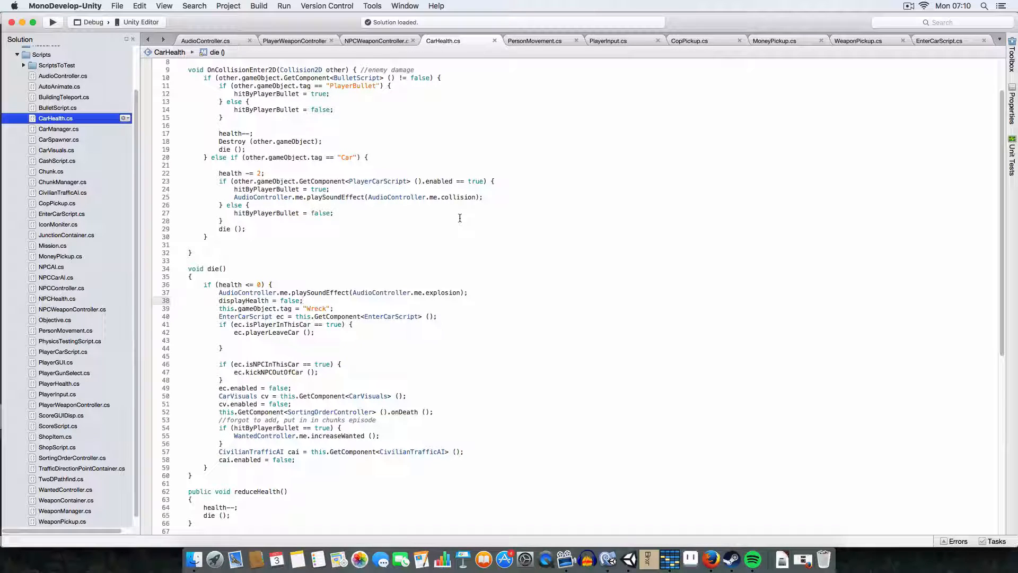
mouse_move(433, 396)
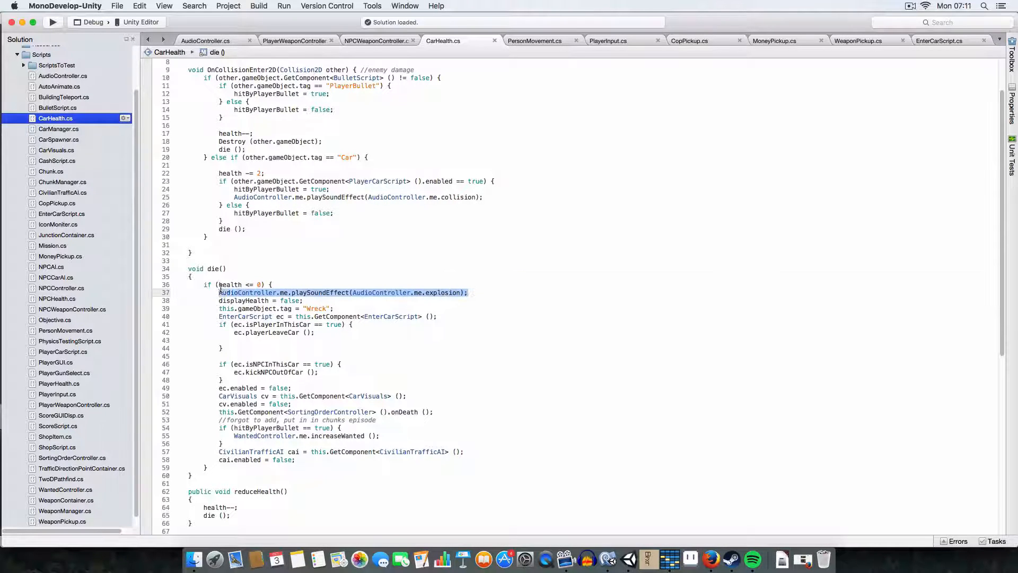
left_click(403, 357)
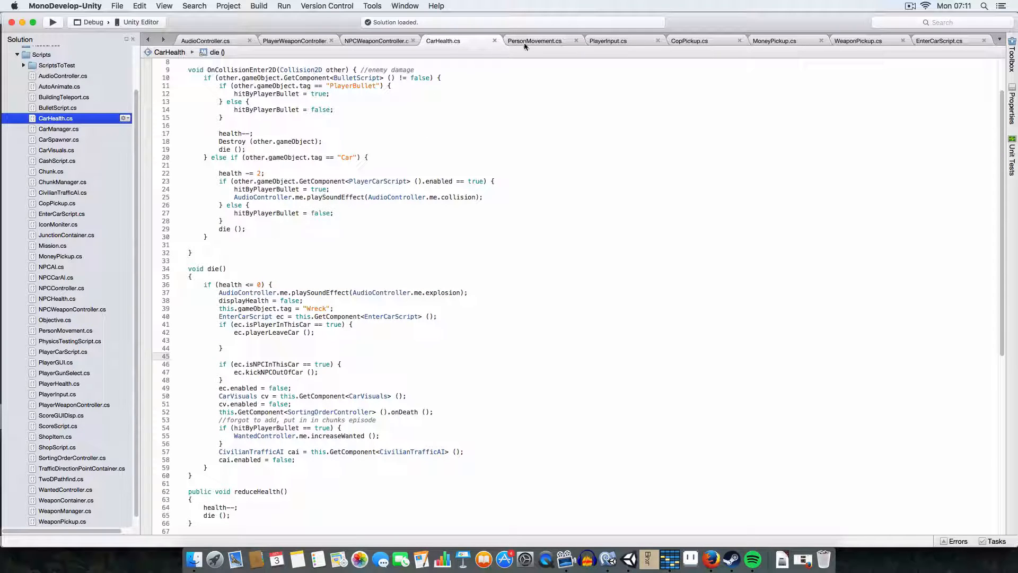
left_click(534, 41)
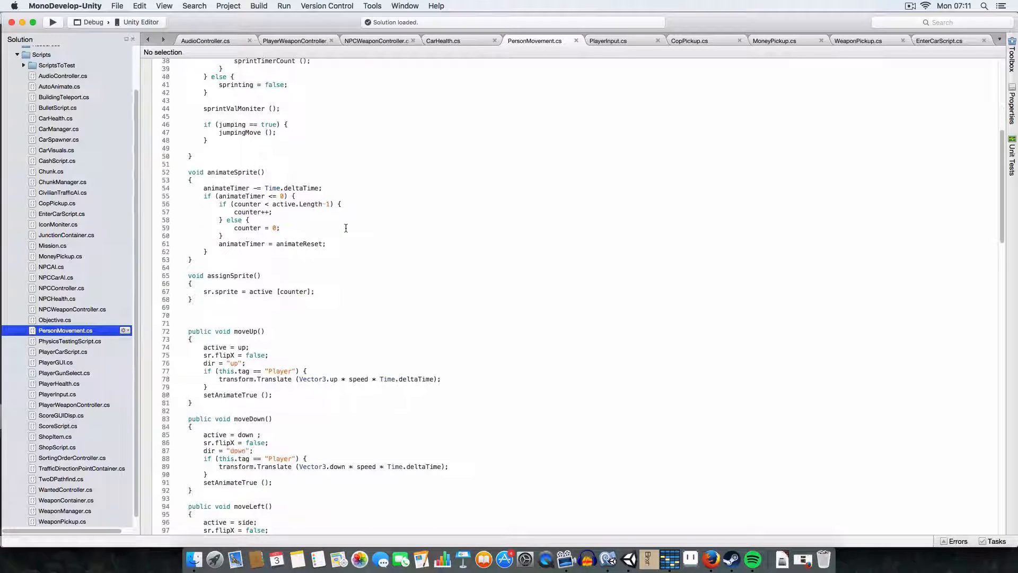
scroll("down", 3)
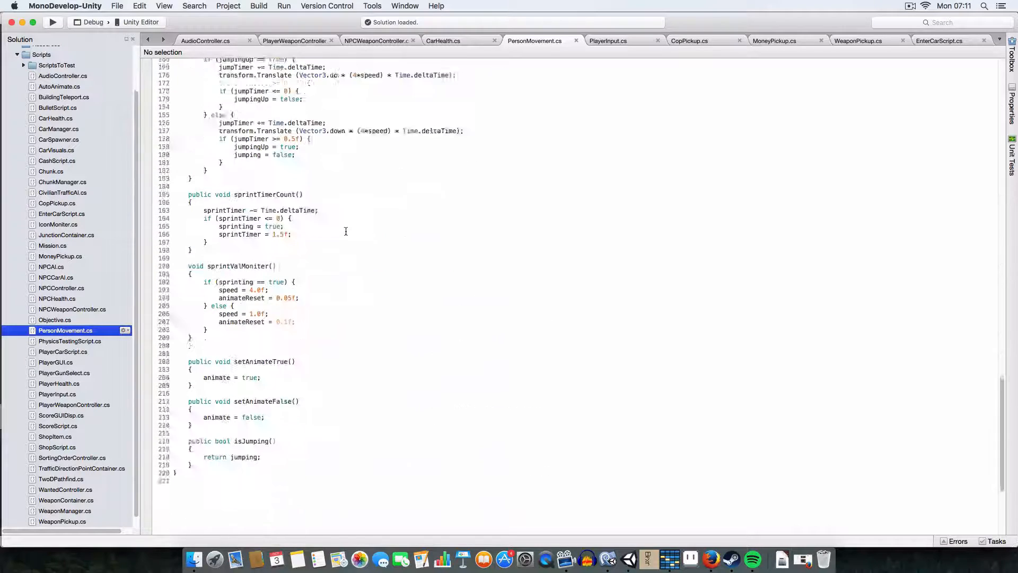
Step: Review the sound calls in PlayerInput, CopPickup, MoneyPickup and WeaponPickup scripts
left_click(606, 40)
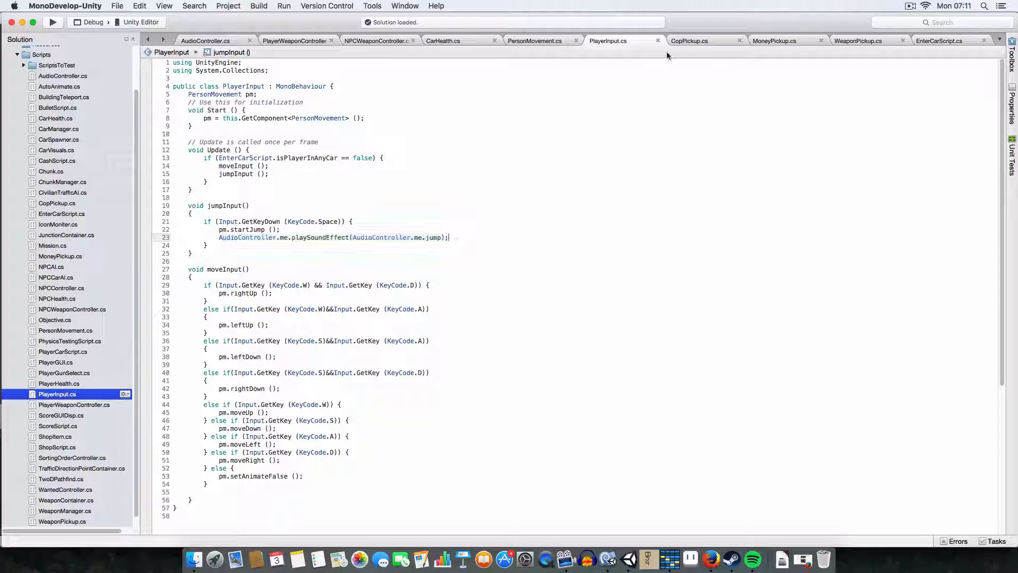
left_click(690, 40)
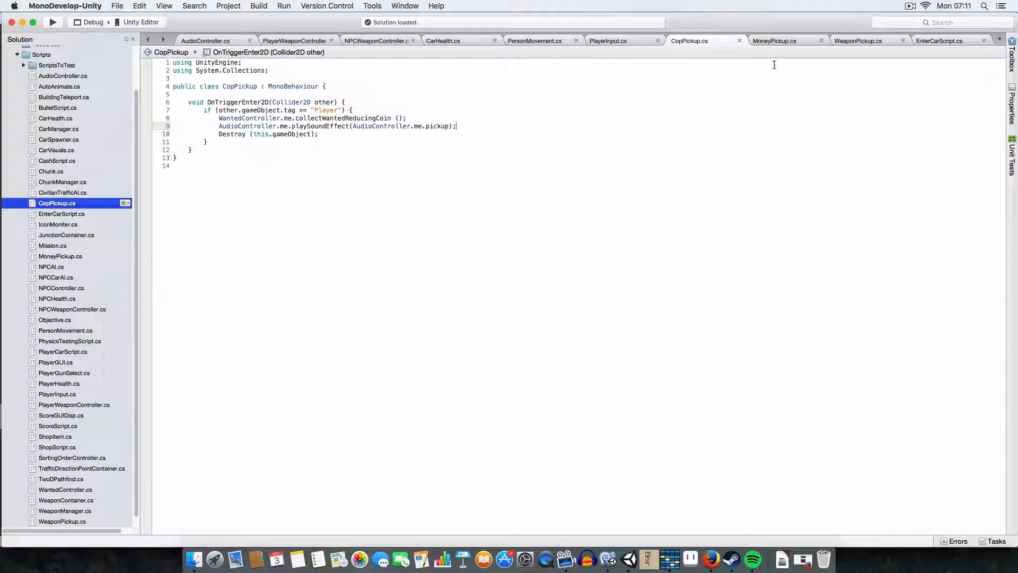
left_click(774, 40)
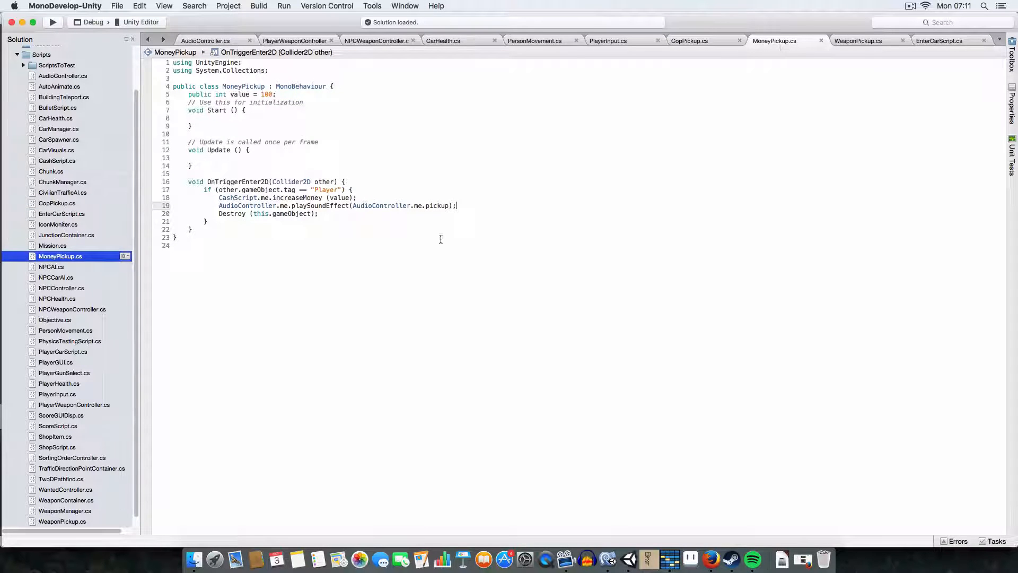
left_click(859, 41)
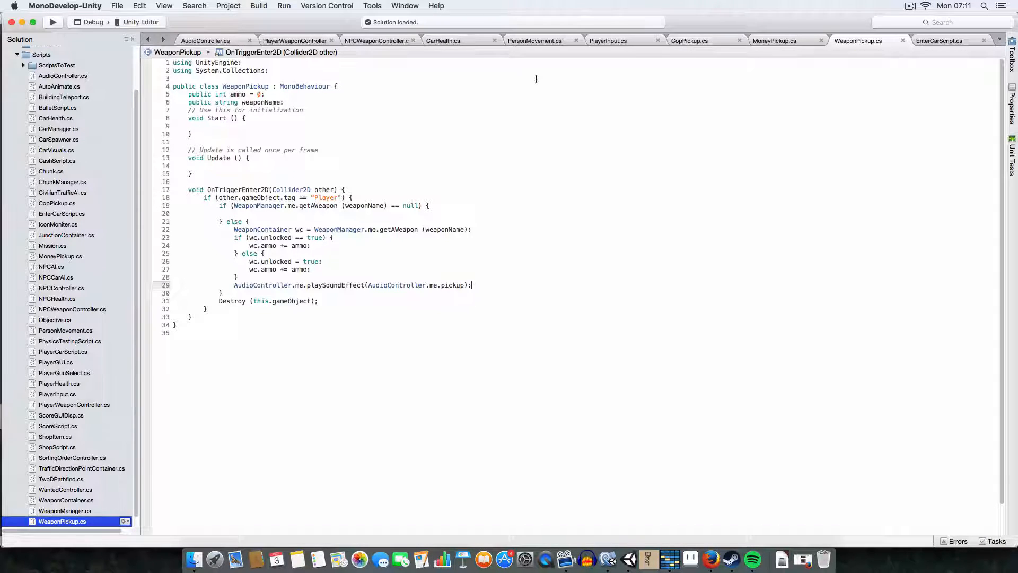
mouse_move(808, 70)
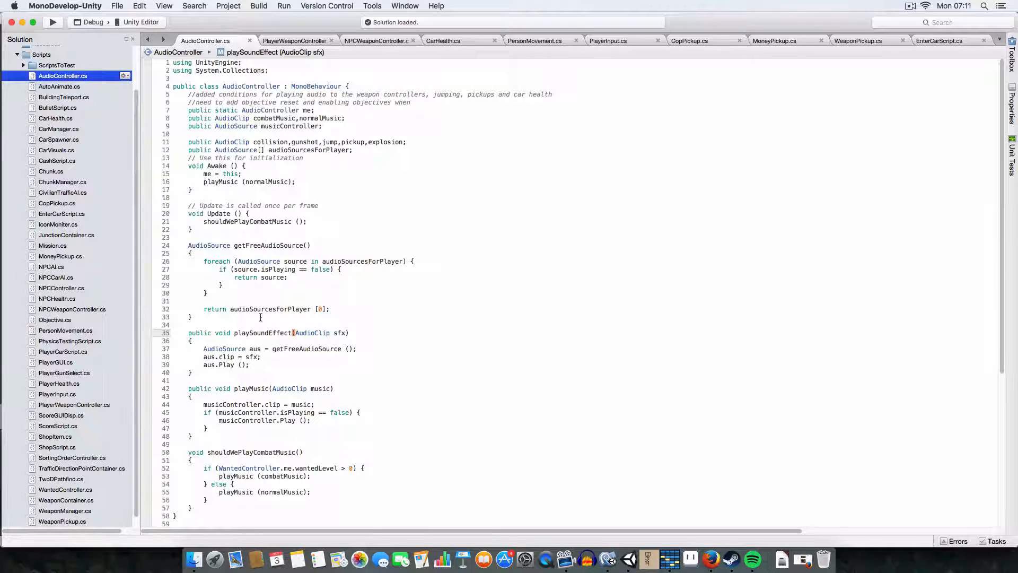
Step: Find all references to playSoundEffect and select the CarHealth line 37 entry in Search Results
right_click(265, 336)
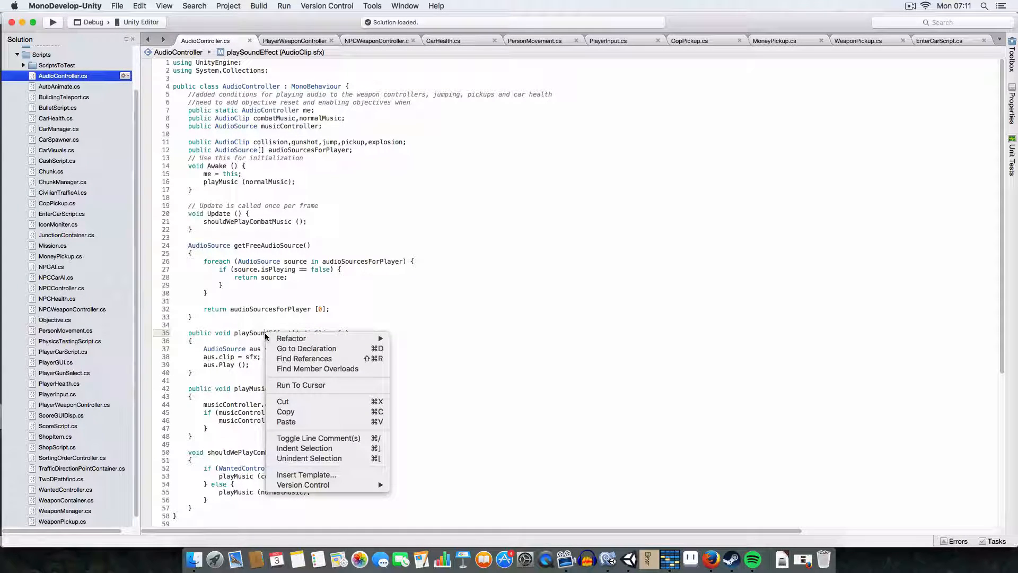
mouse_move(265, 325)
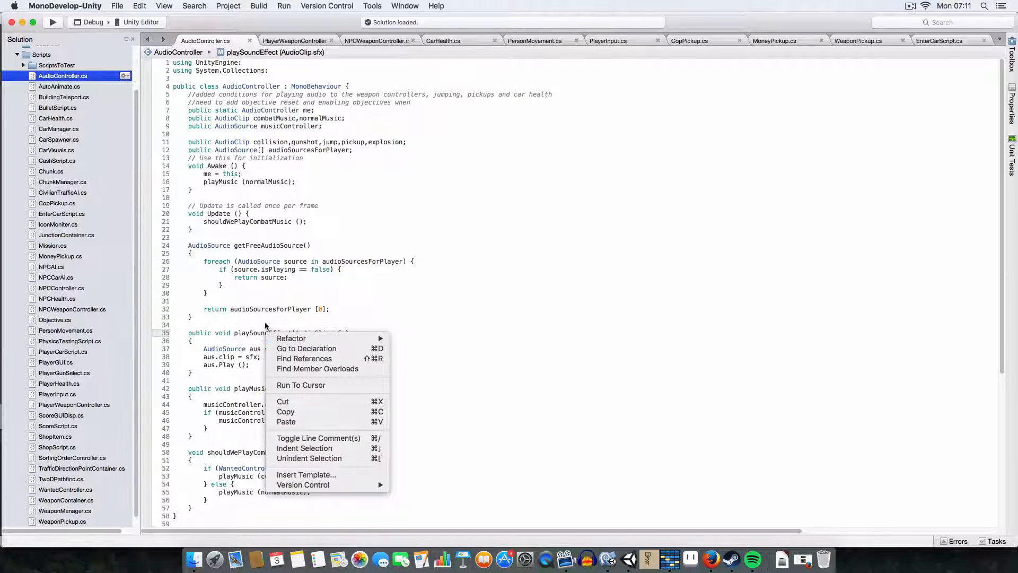
left_click(304, 358)
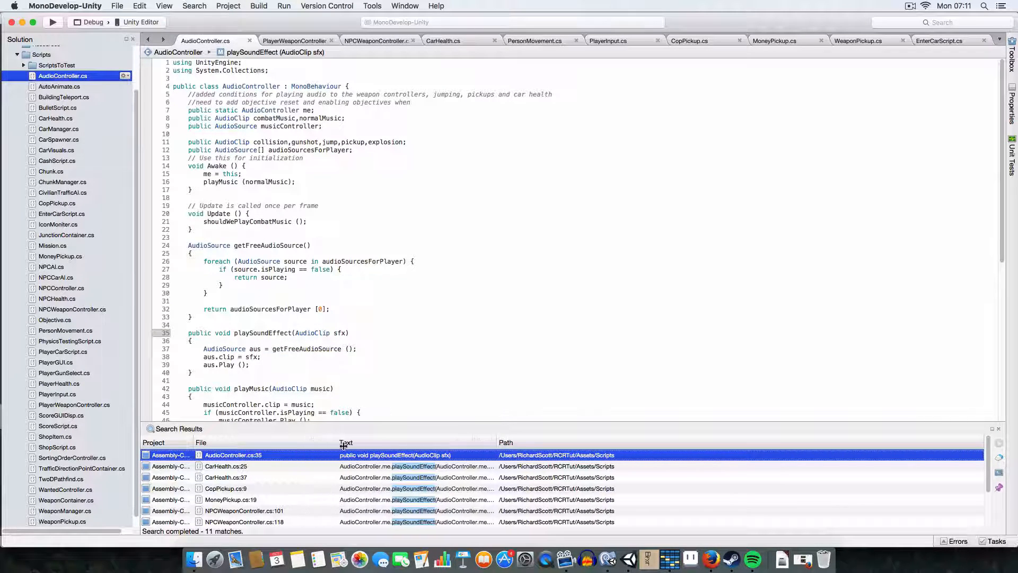
scroll("down", 3)
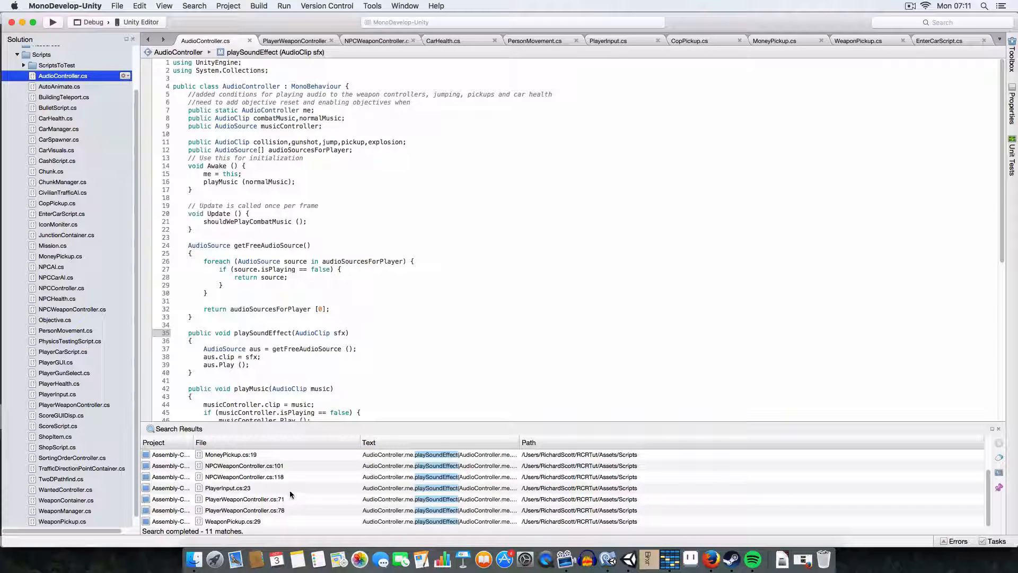
left_click(260, 455)
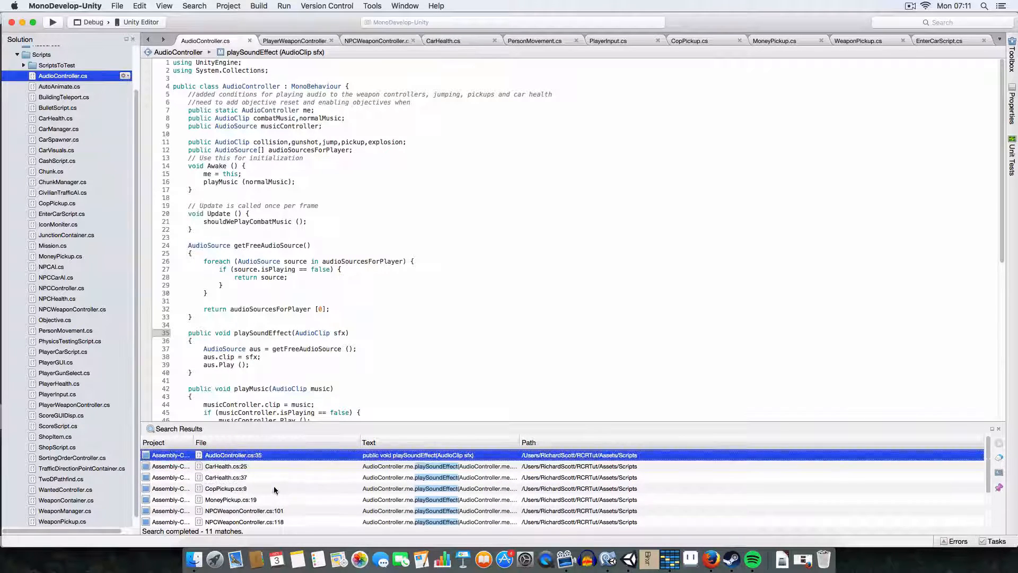
mouse_move(256, 471)
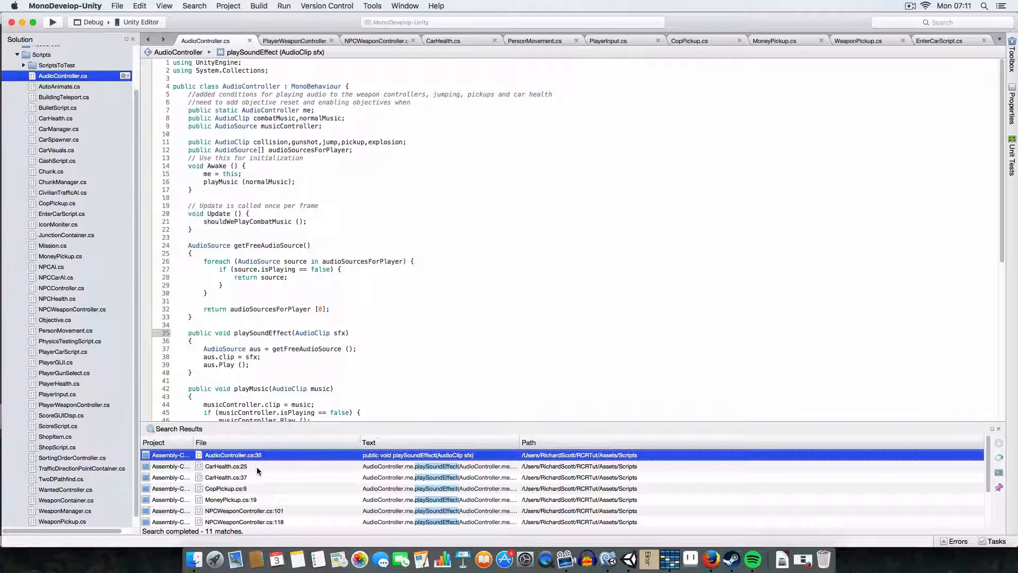
left_click(225, 478)
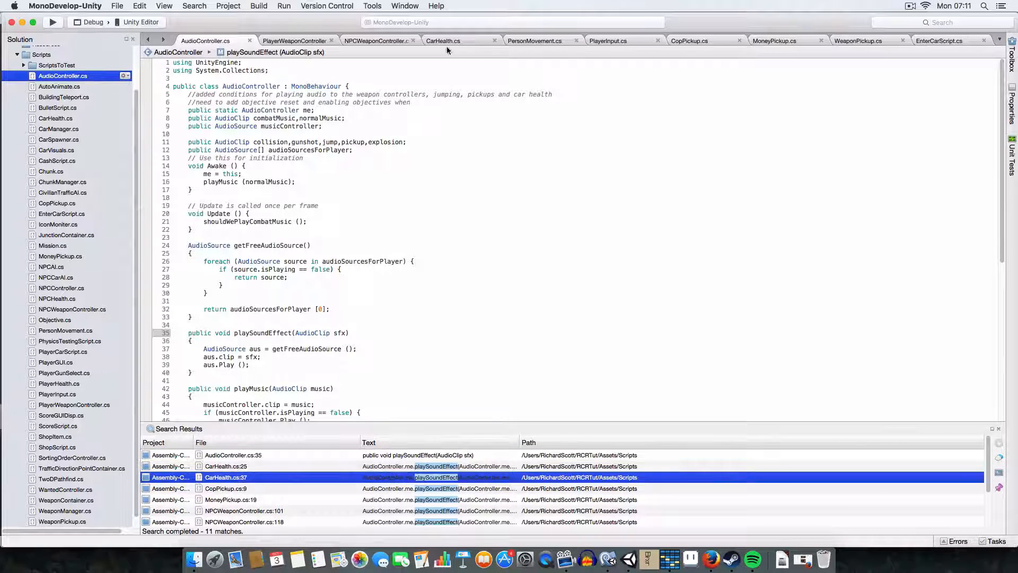
Step: Jump to CarHealth's playSoundEffect call and locate the Car-tag branch for the collision sound
double_click(225, 478)
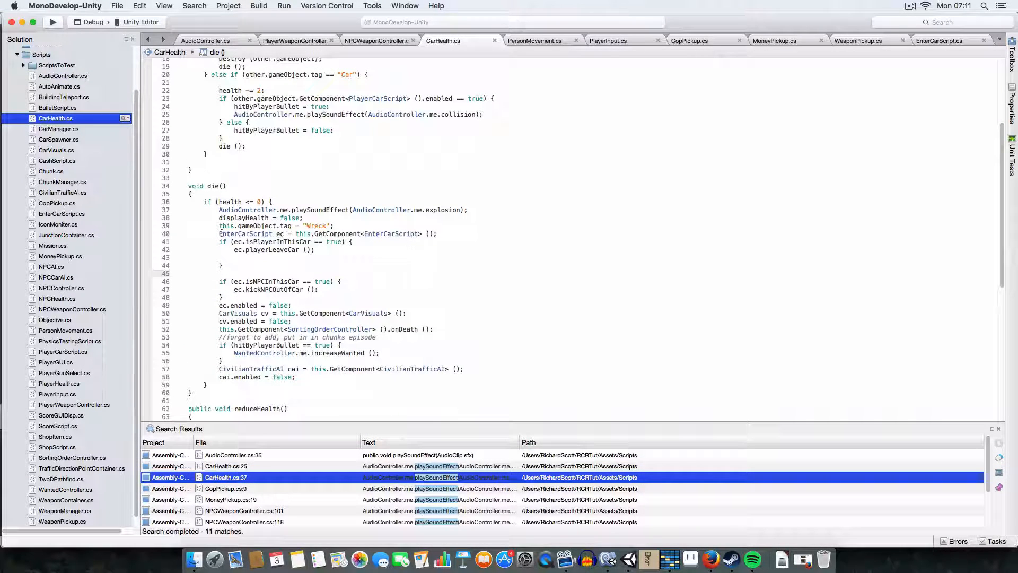
scroll("up", 3)
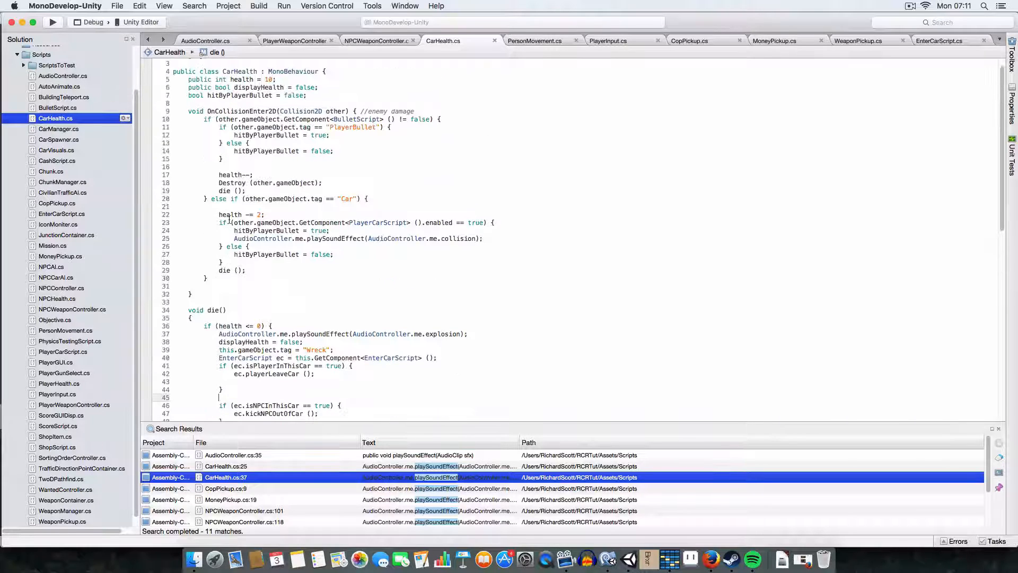
scroll("up", 3)
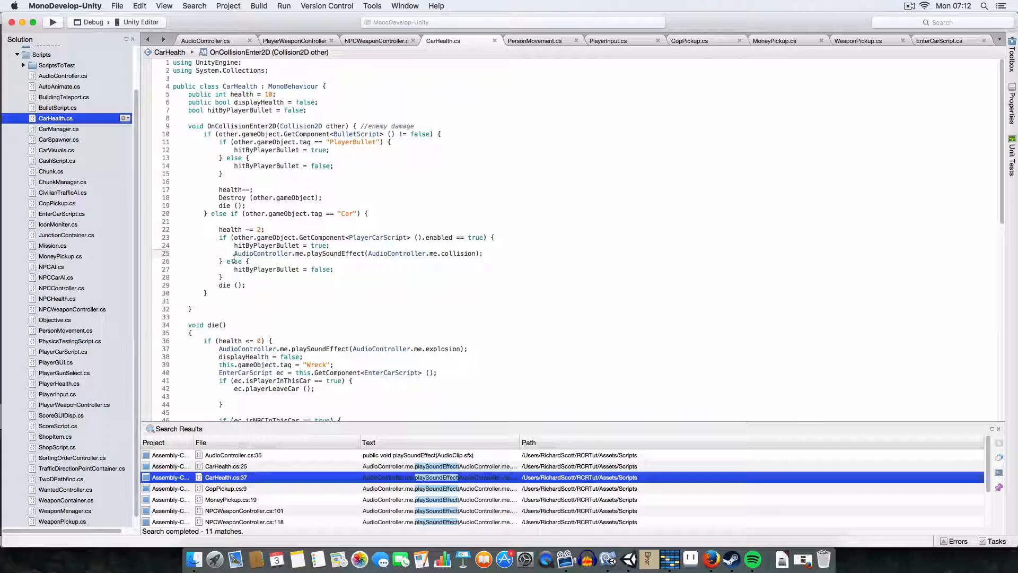
mouse_move(233, 261)
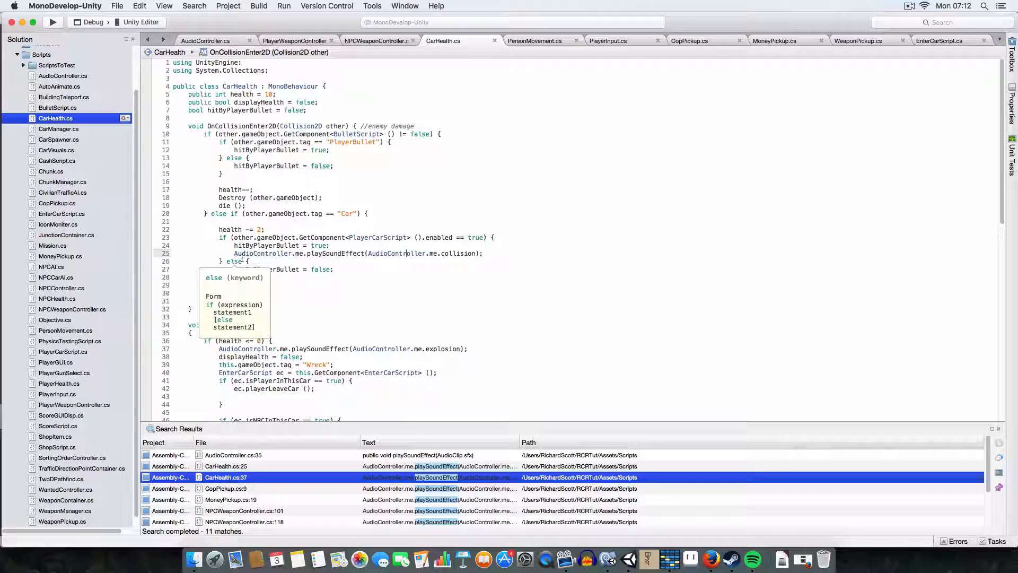
left_click(486, 253)
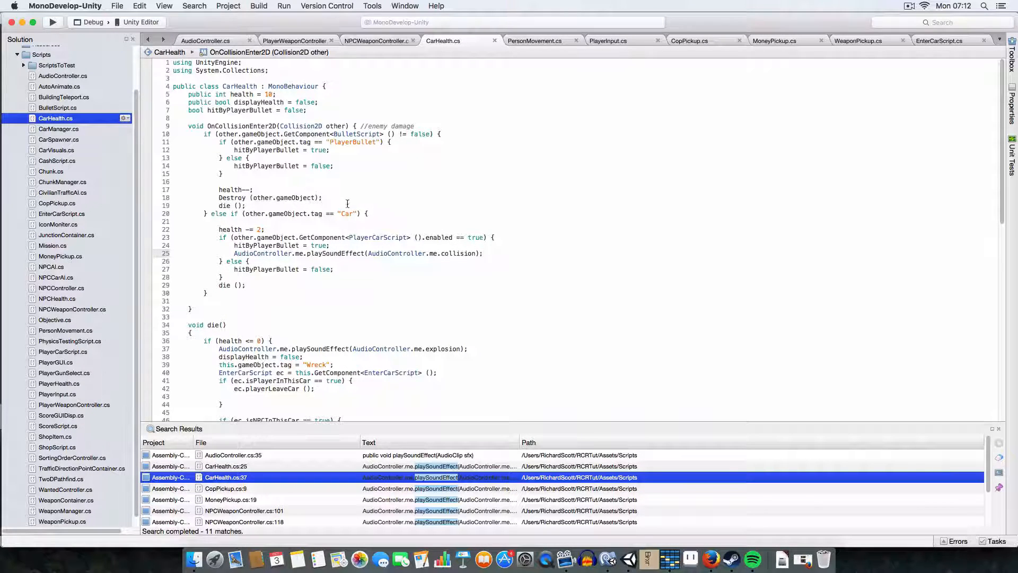
mouse_move(451, 248)
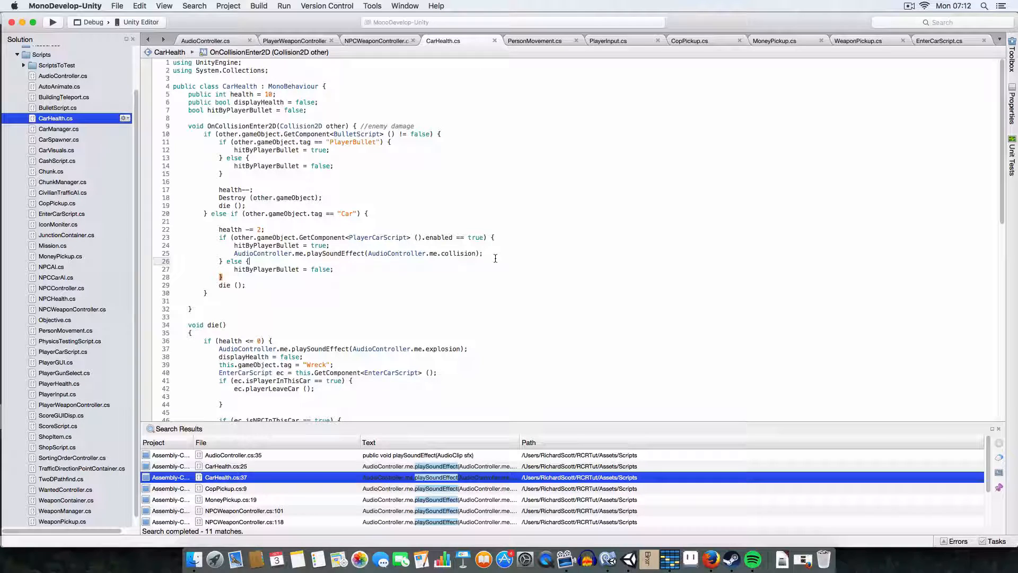
mouse_move(897, 363)
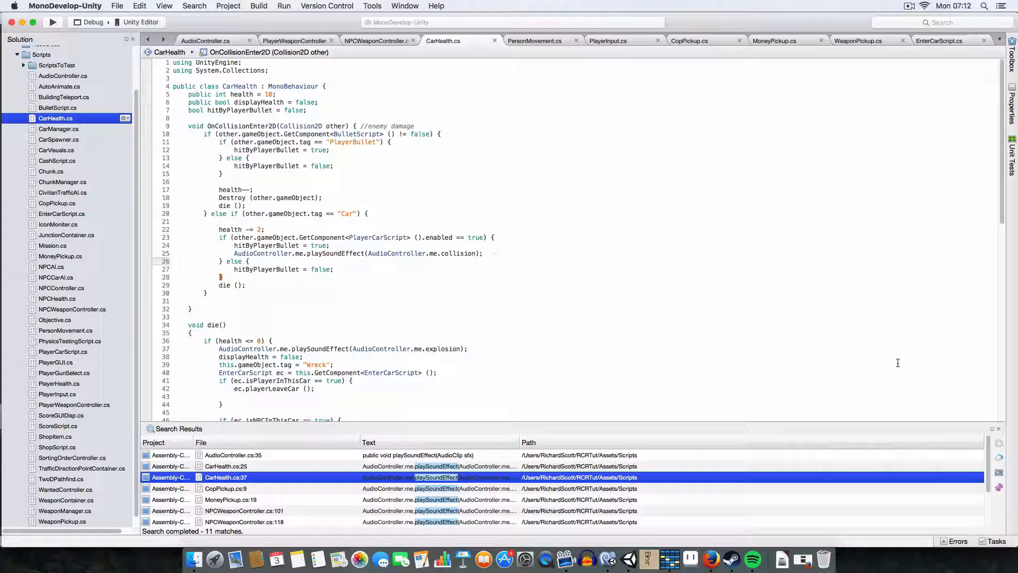
mouse_move(473, 285)
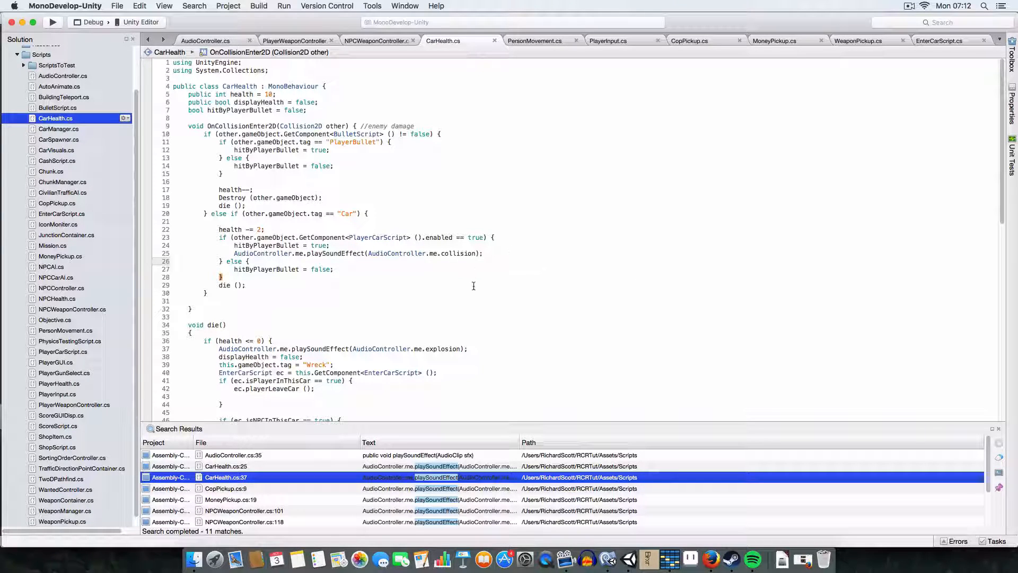
mouse_move(456, 253)
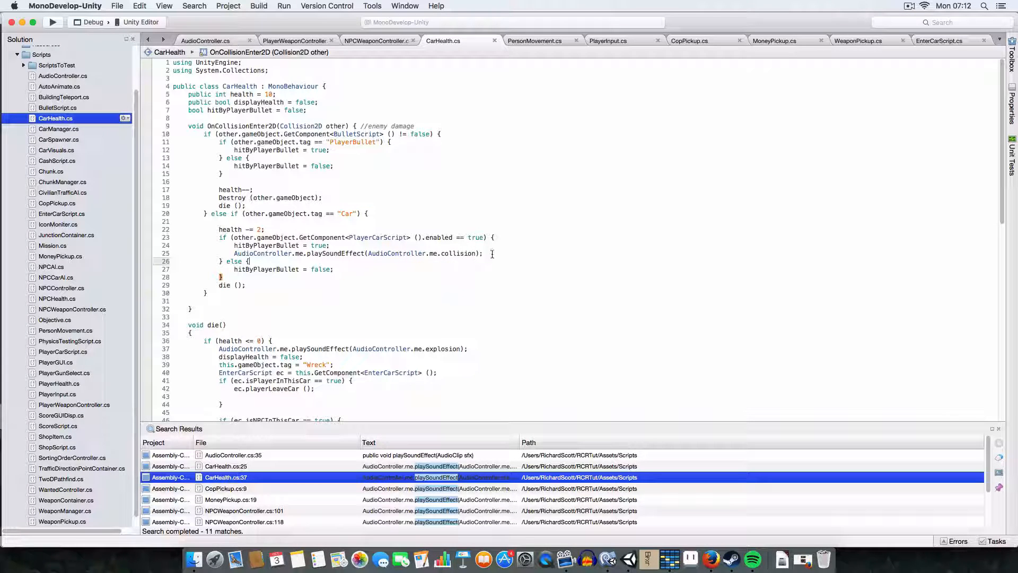
mouse_move(439, 236)
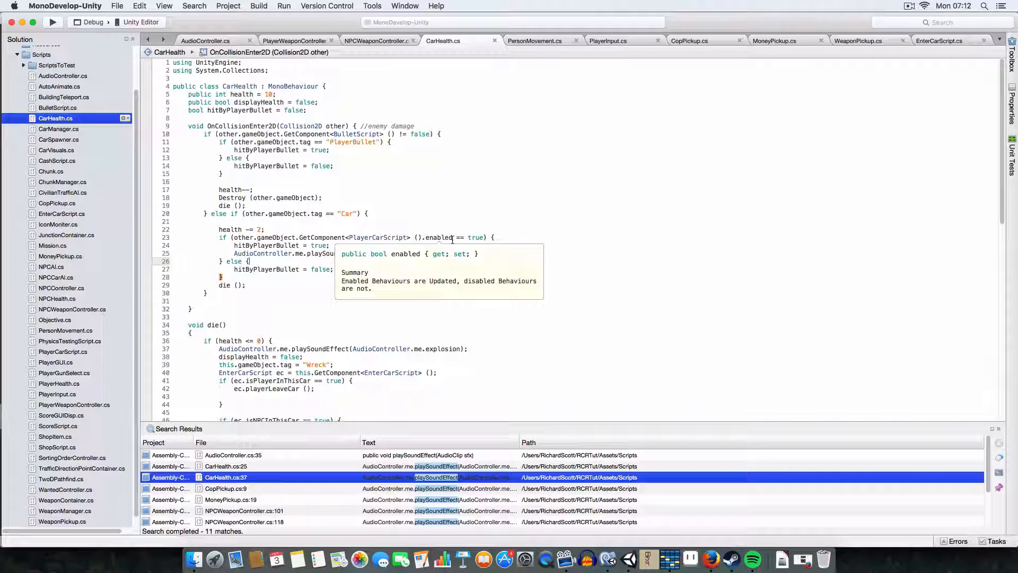
left_click(556, 349)
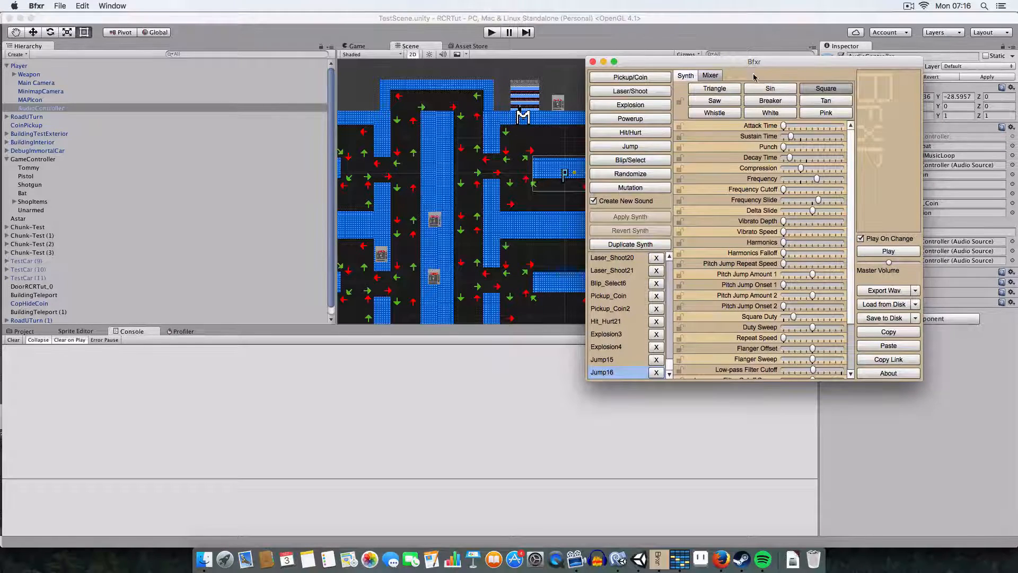
mouse_move(720, 559)
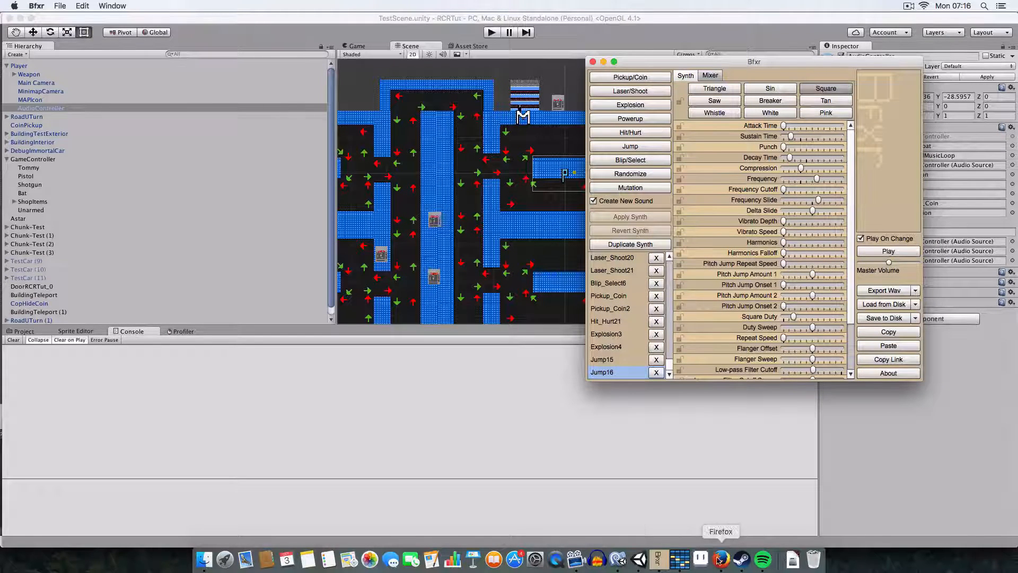
Step: Bring Firefox forward to show DrPetter's sfxr project page
left_click(720, 559)
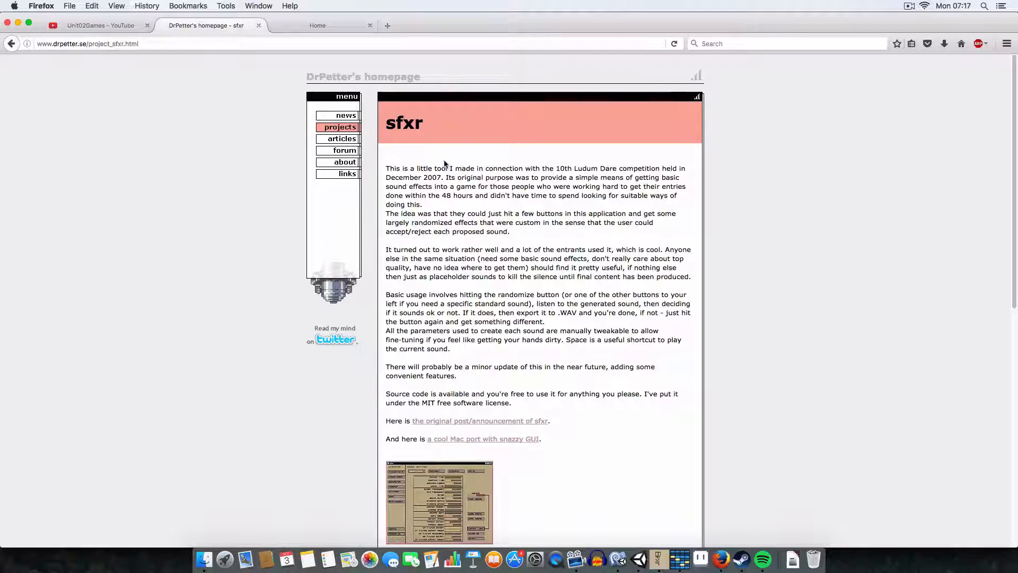
mouse_move(517, 386)
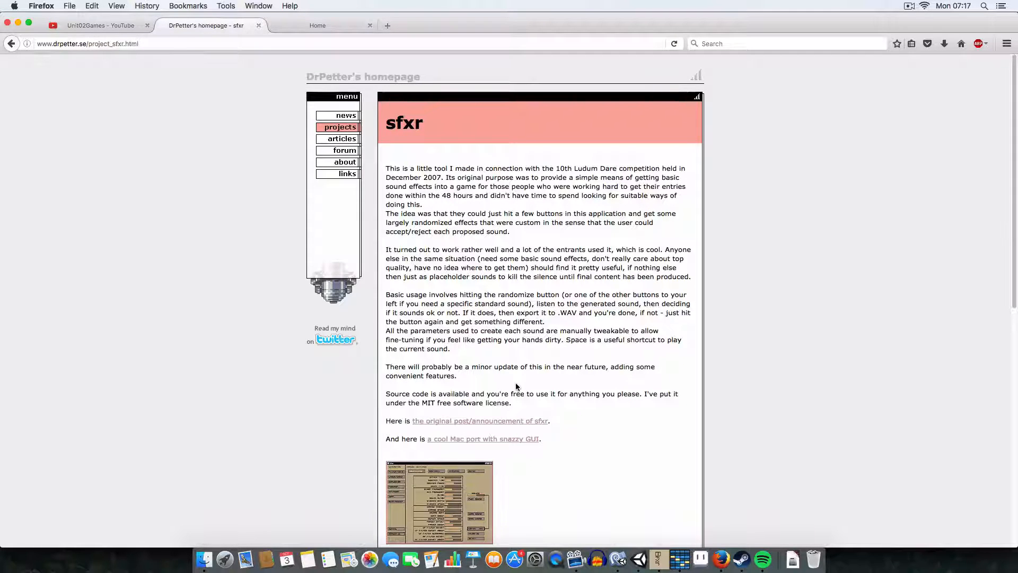
mouse_move(658, 559)
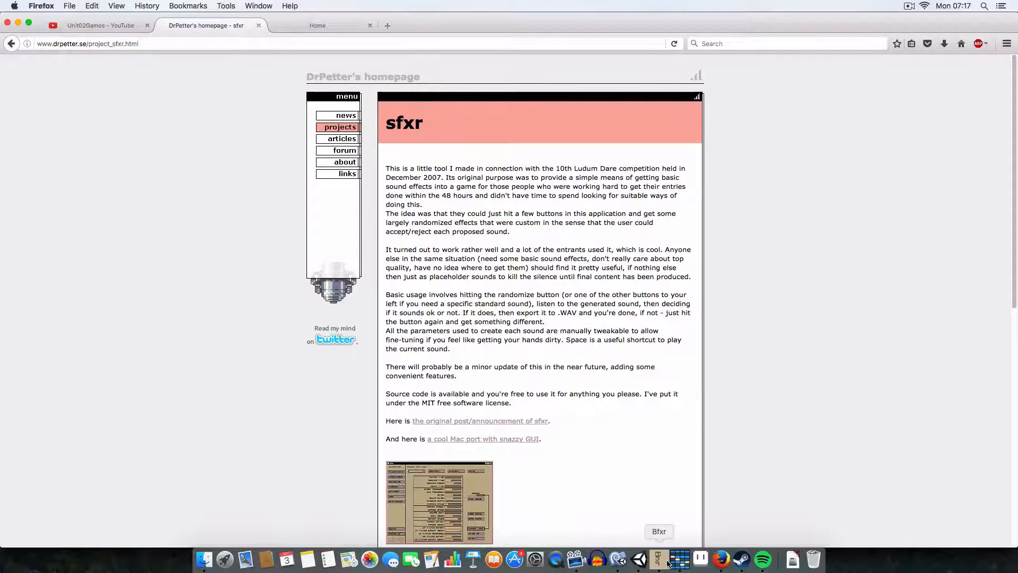
Step: In Bfxr, generate new Laser/Shoot, Pickup/Coin, Explosion, Powerup and Hit/Hurt preset sounds
left_click(658, 559)
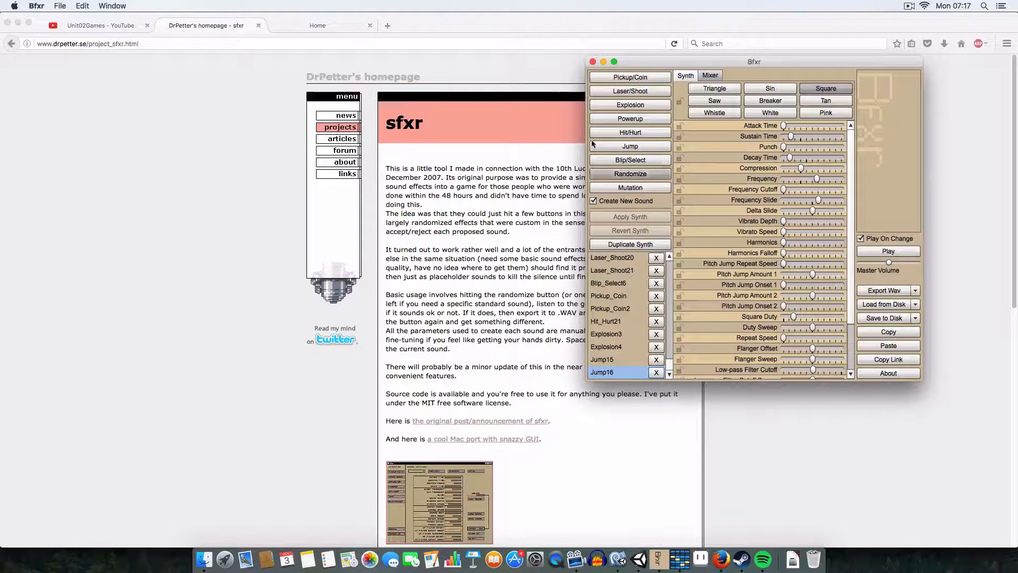
scroll("down", 3)
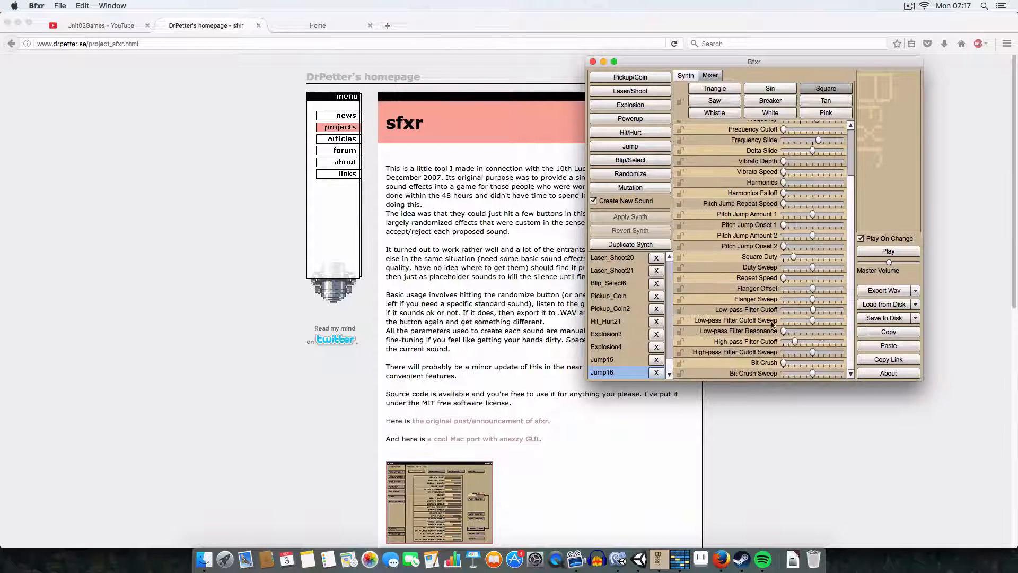
scroll("up", 3)
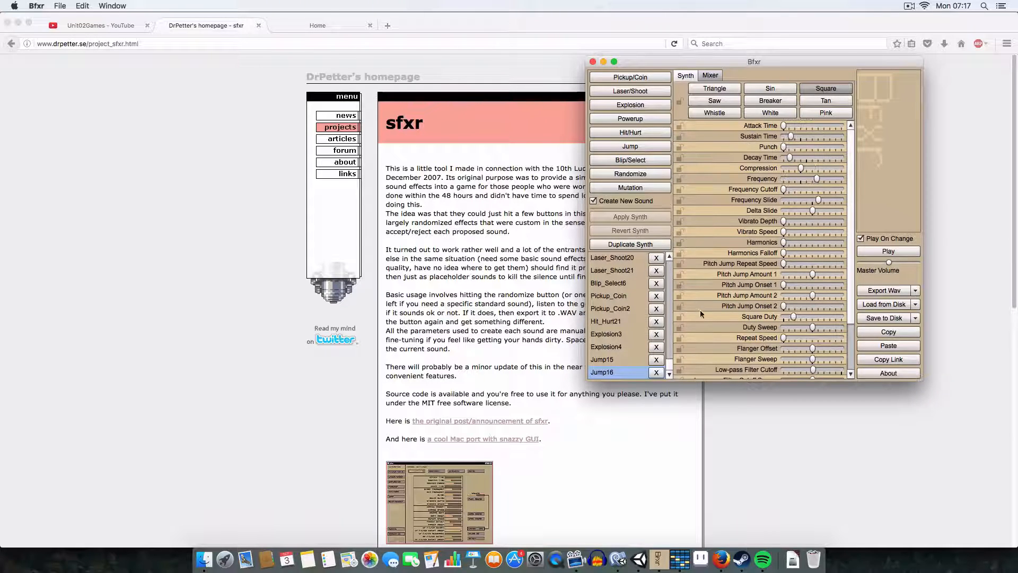
left_click(629, 160)
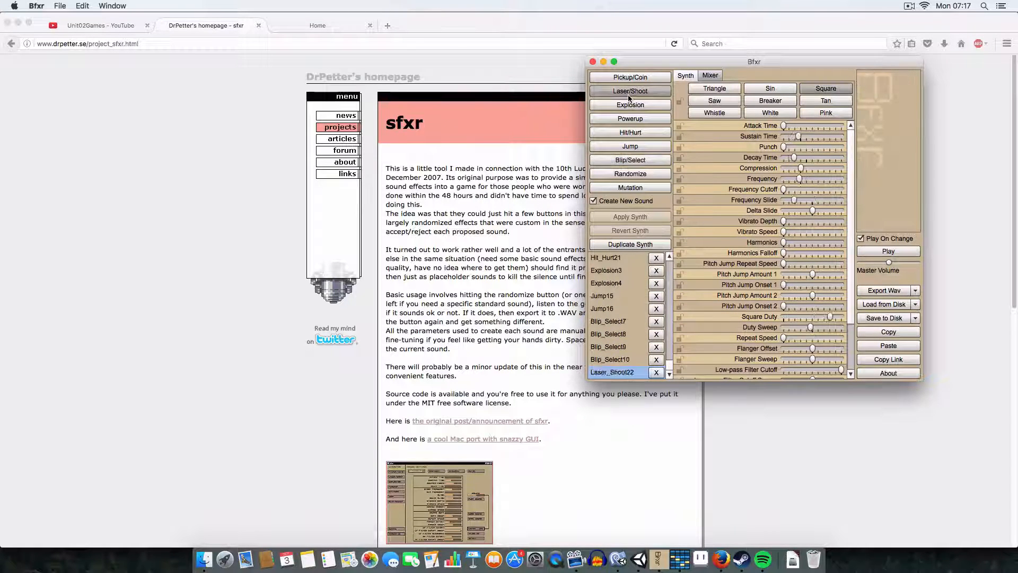
left_click(629, 76)
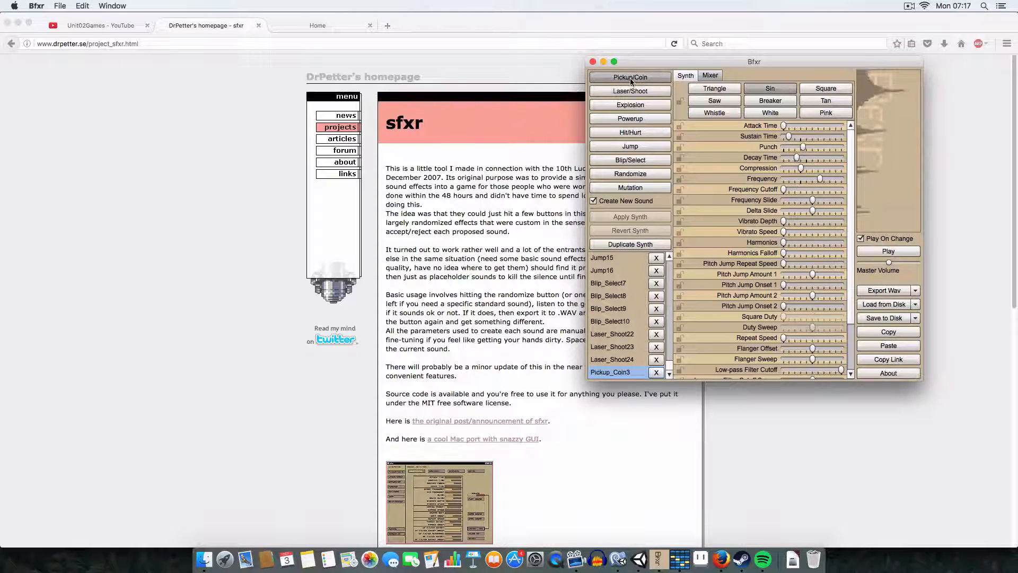
left_click(629, 117)
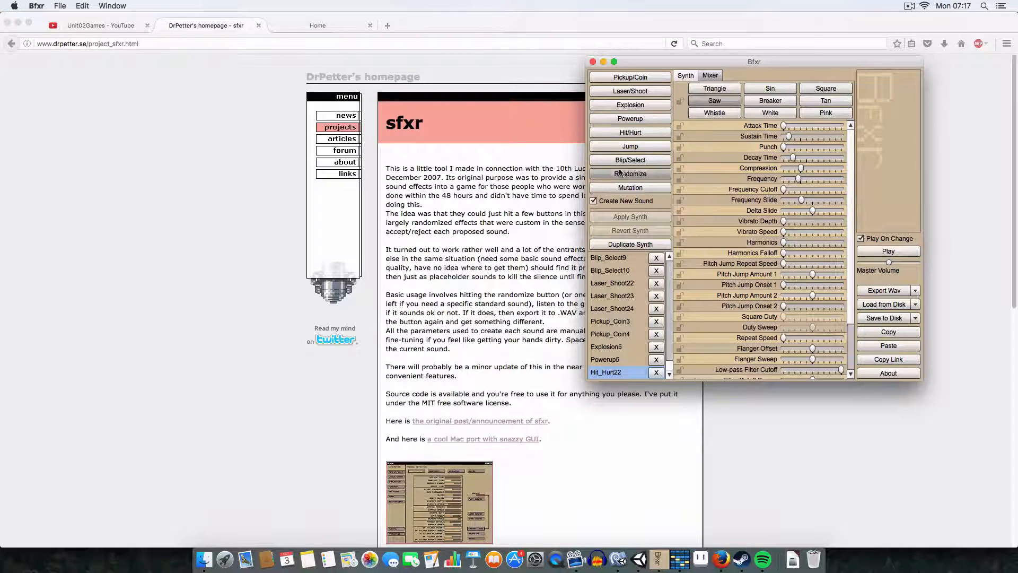
mouse_move(630, 187)
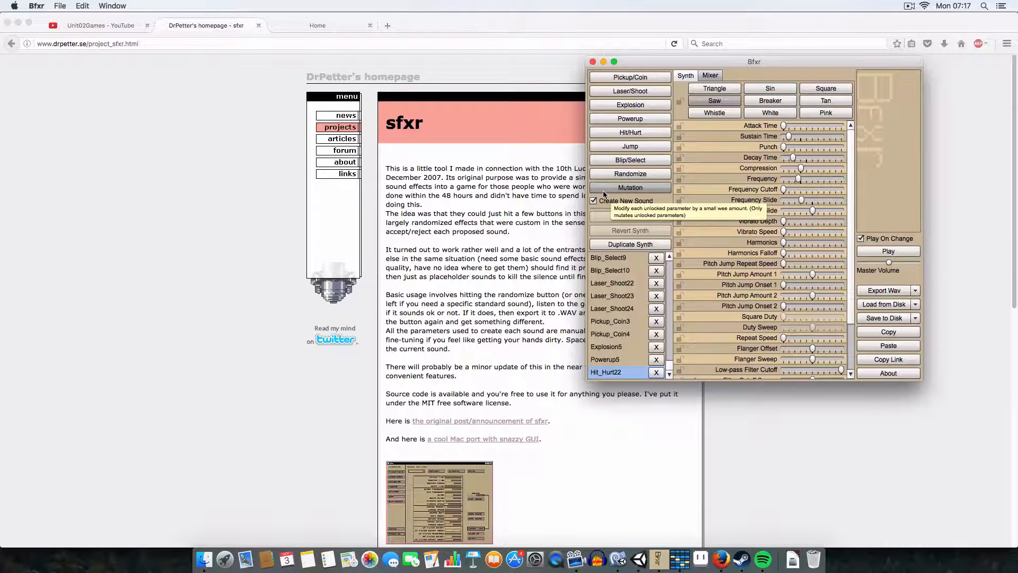
mouse_move(740, 327)
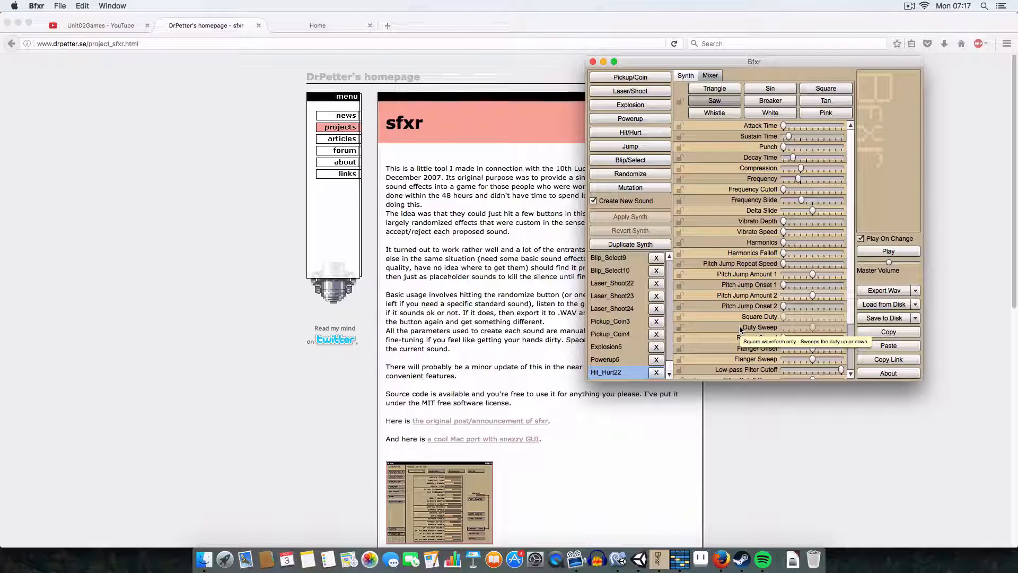
scroll("up", 3)
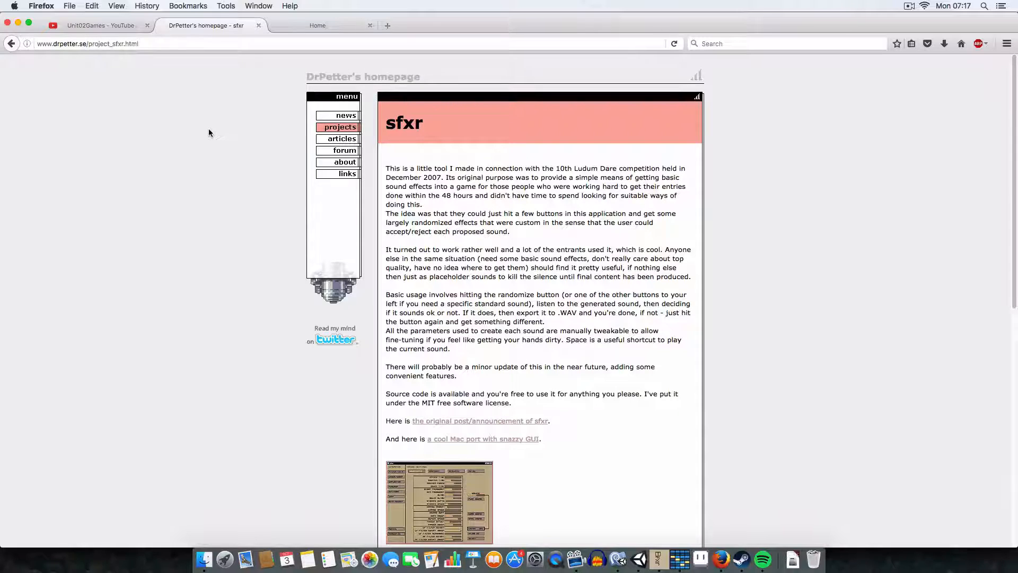
mouse_move(741, 559)
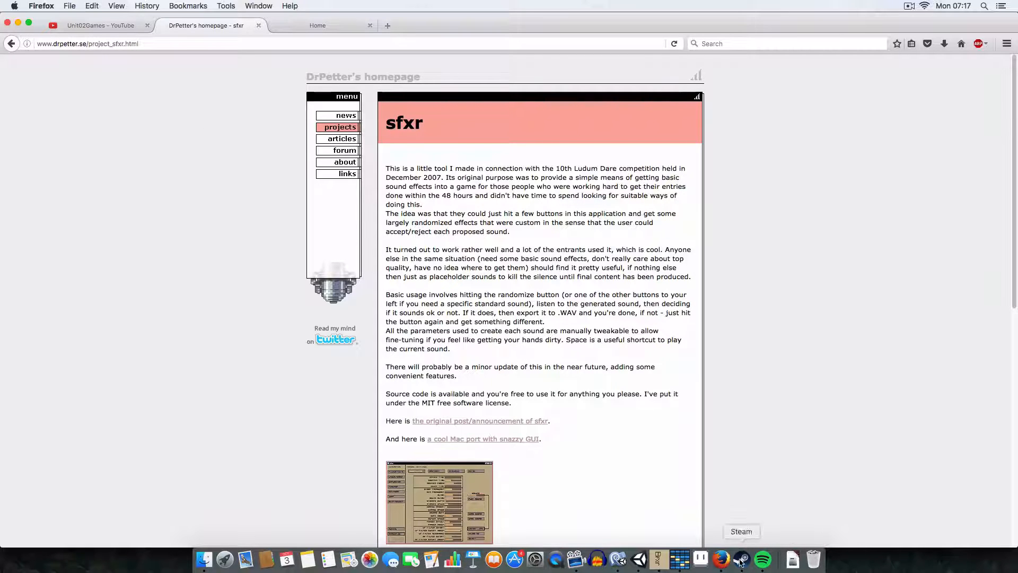
mouse_move(657, 559)
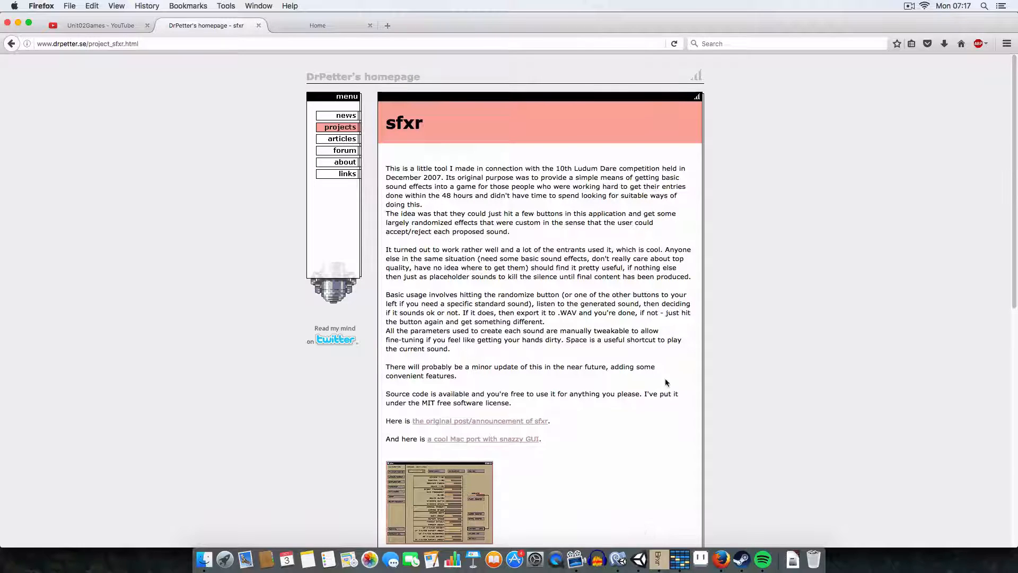
mouse_move(626, 404)
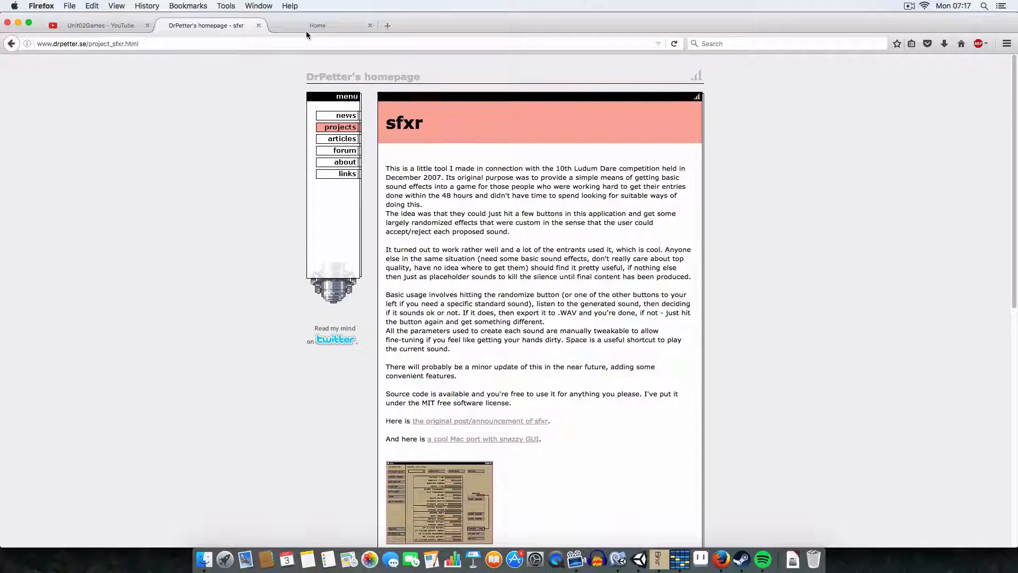
Step: Look over boscaceoil.net in Firefox, then launch Bosca Ceoil from the Dock
left_click(317, 25)
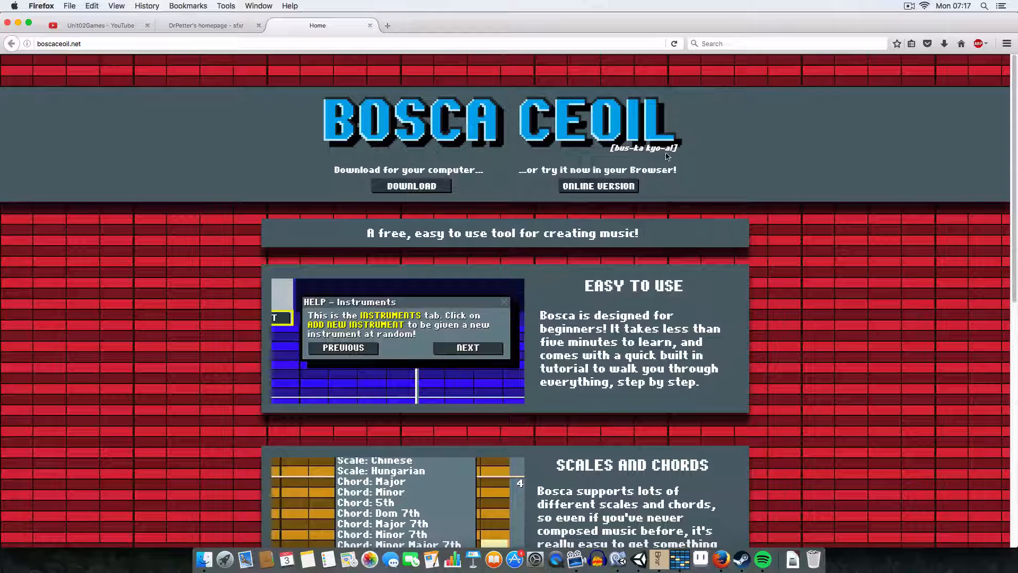
mouse_move(284, 251)
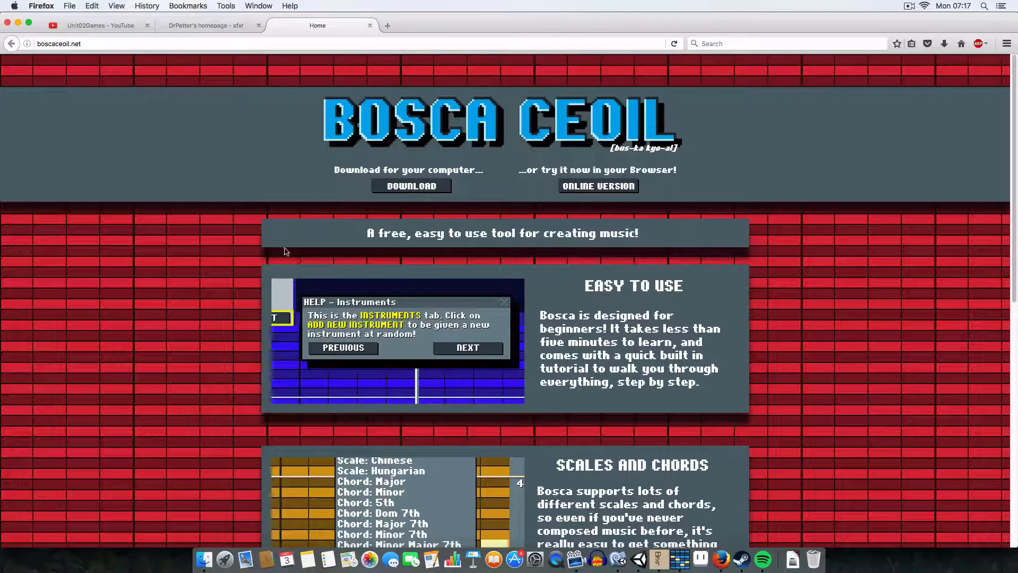
scroll("down", 3)
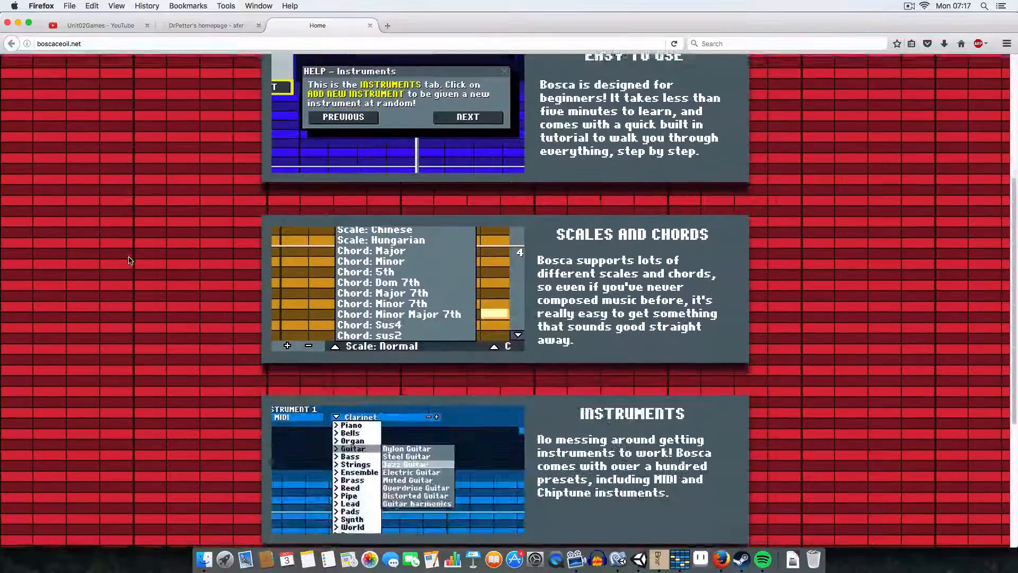
scroll("up", 3)
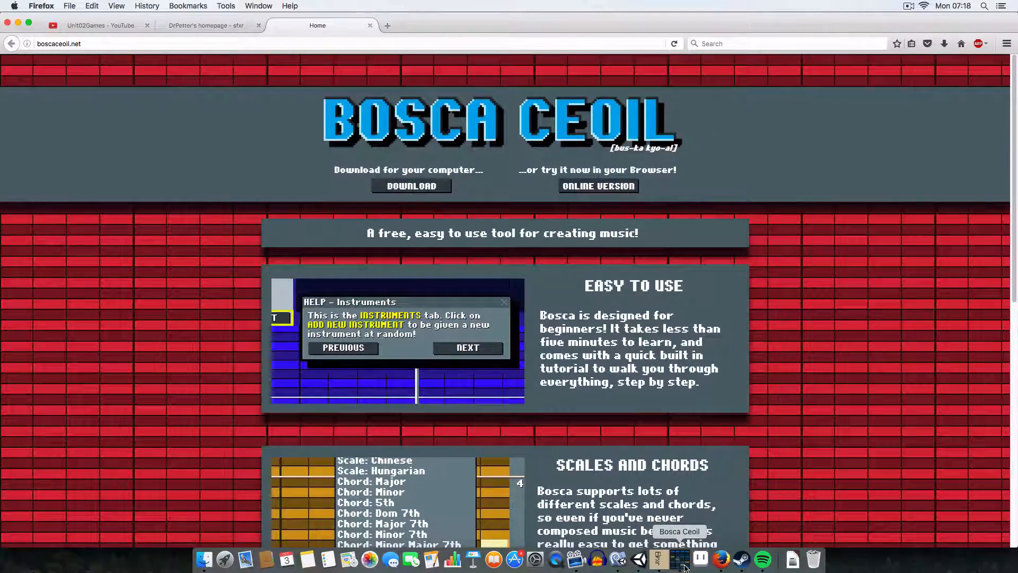
left_click(680, 559)
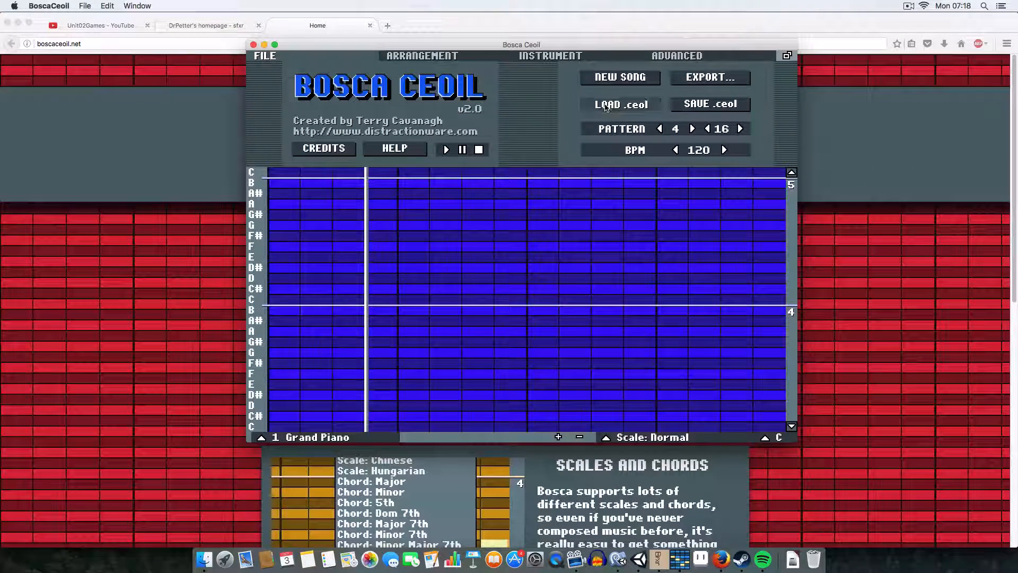
Step: Load NormalMusicLoop.ceol from the RCRTutSFX&Music folder
left_click(620, 105)
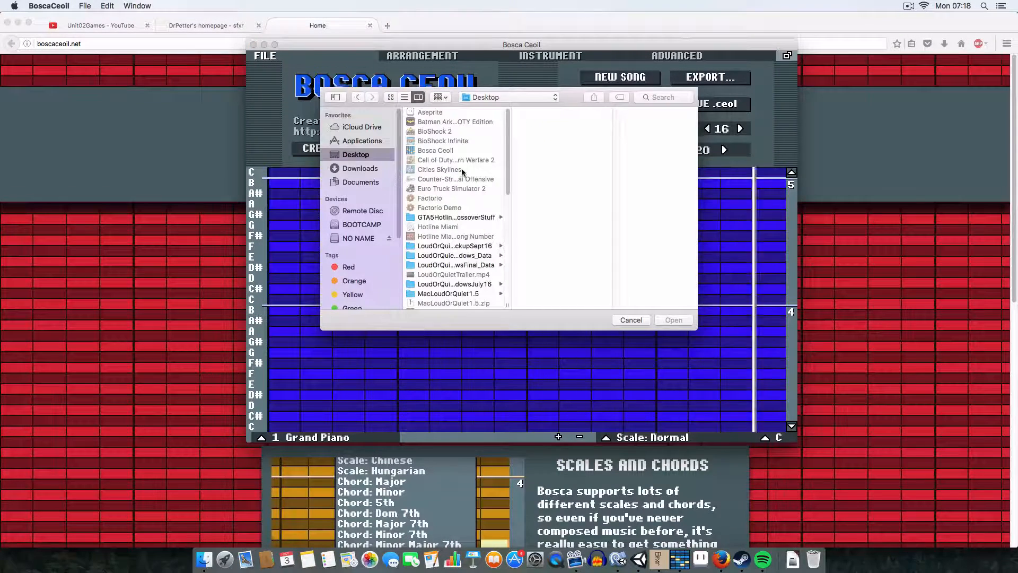
scroll("down", 3)
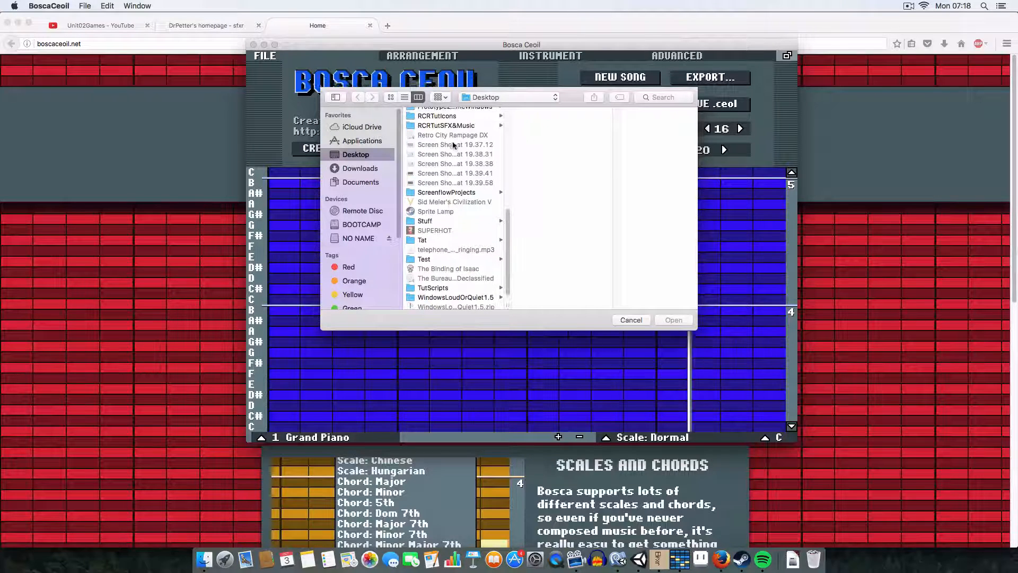
left_click(446, 125)
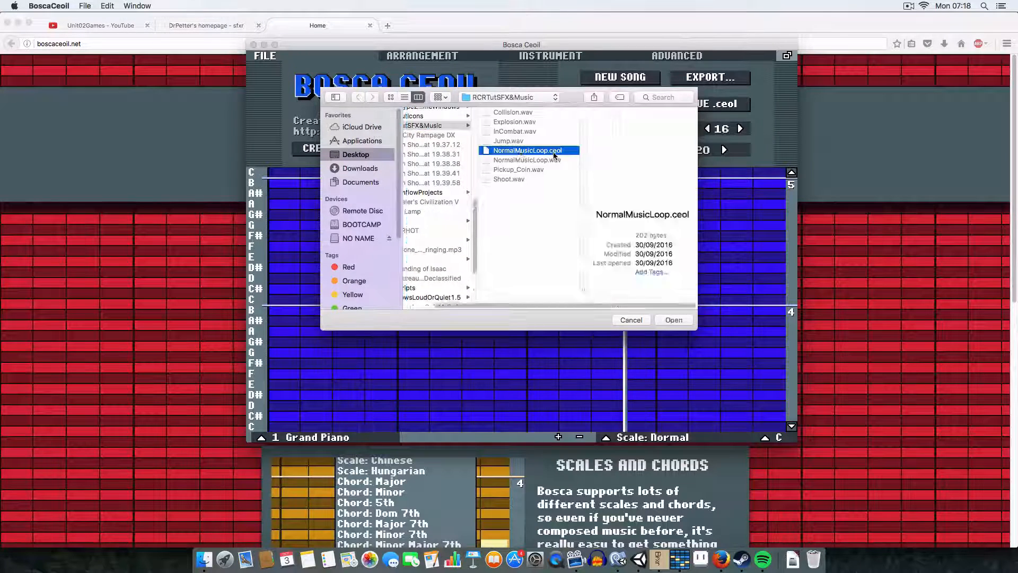
left_click(674, 319)
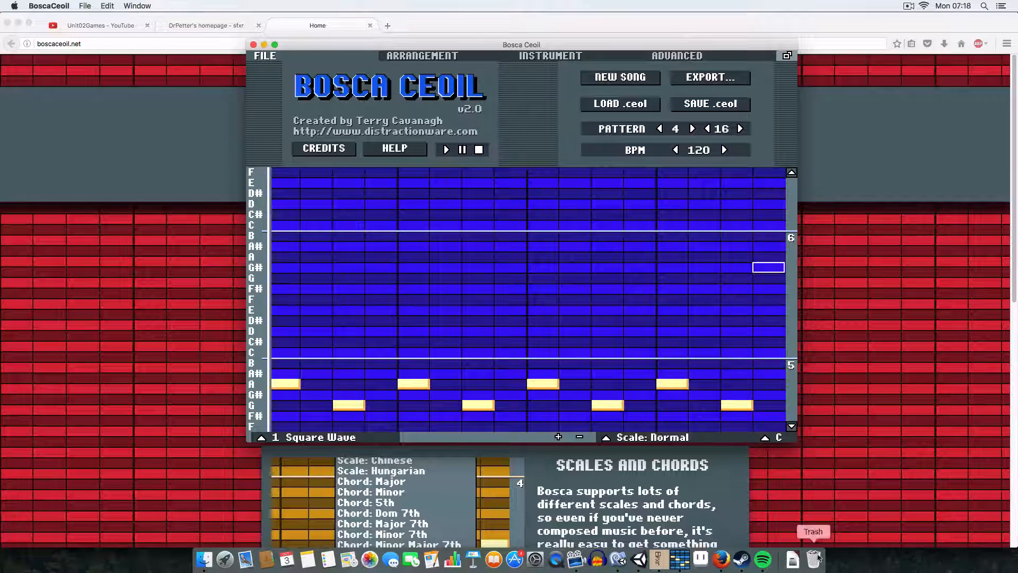
Step: Check the arrangement and instruments, then add and select a new empty pattern 3
left_click(421, 56)
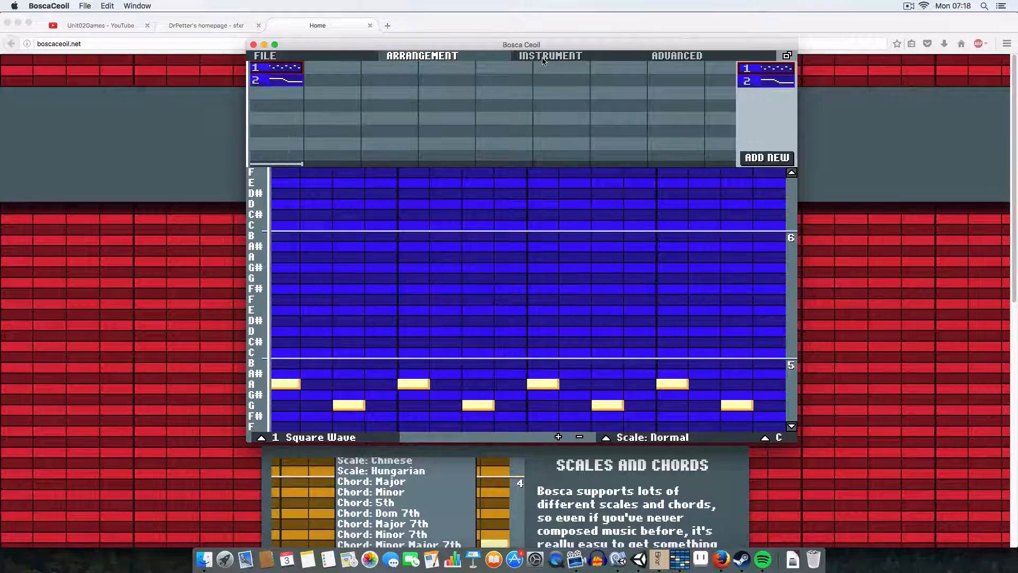
left_click(549, 55)
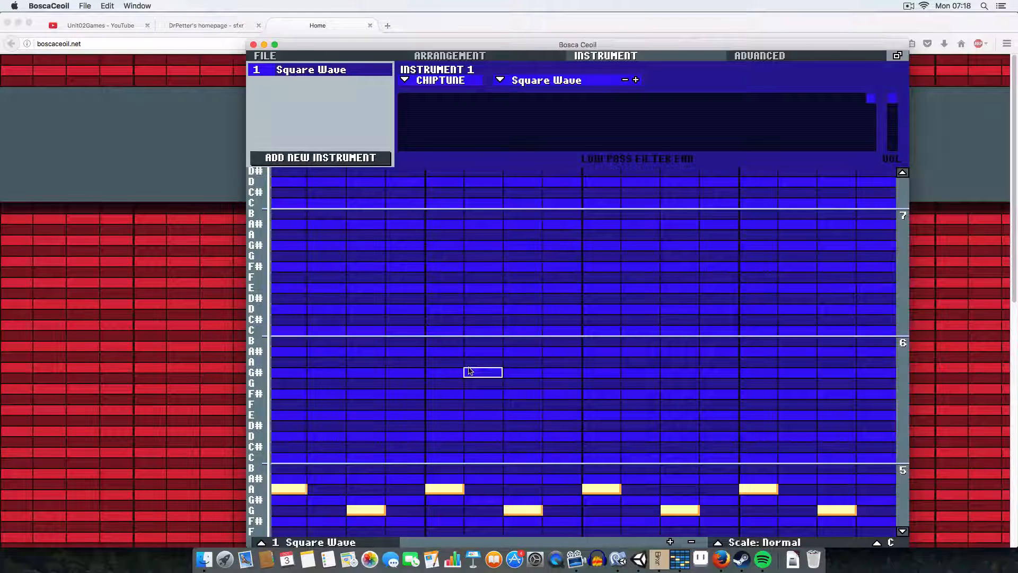
mouse_move(419, 19)
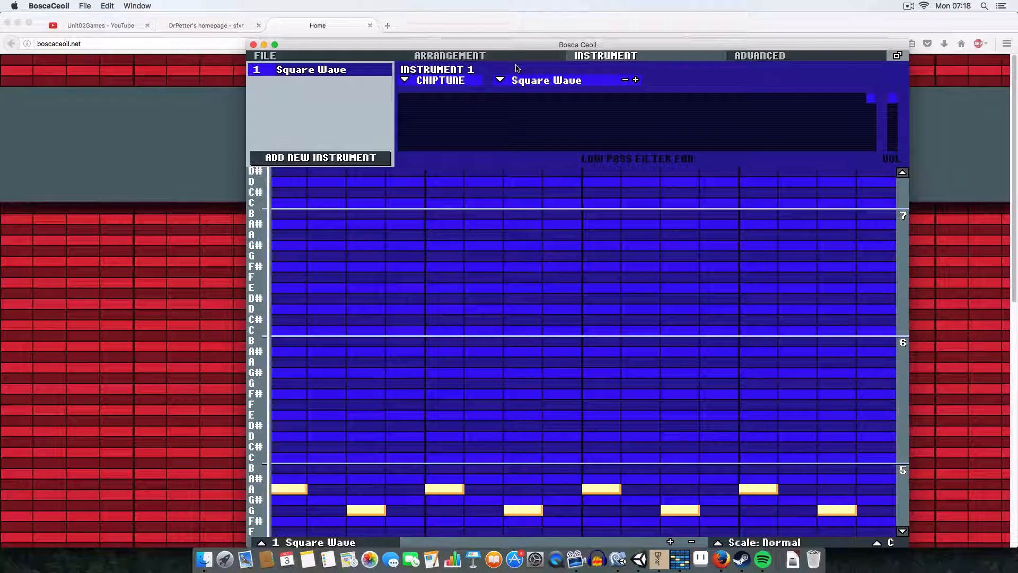
left_click(449, 55)
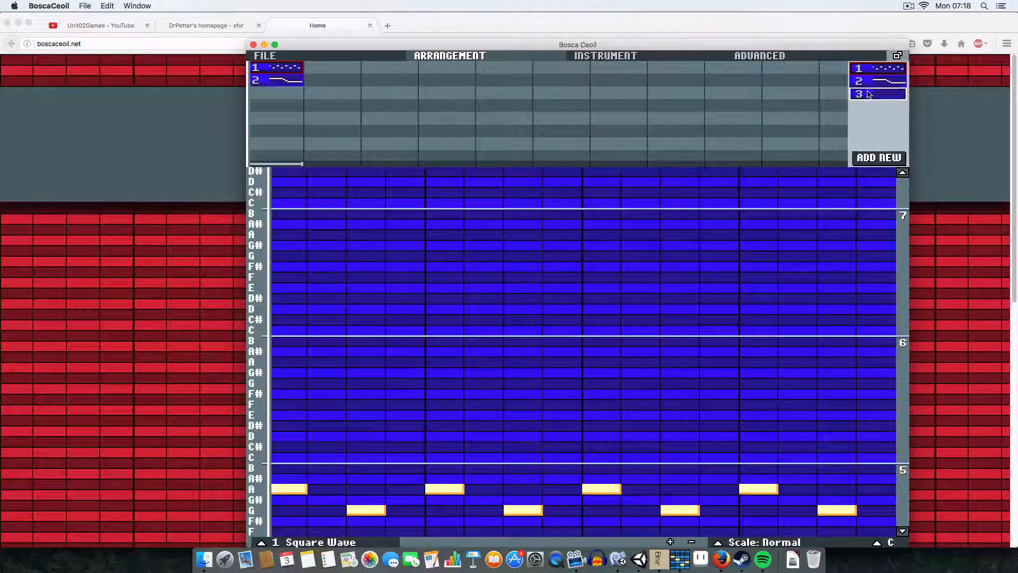
left_click(604, 55)
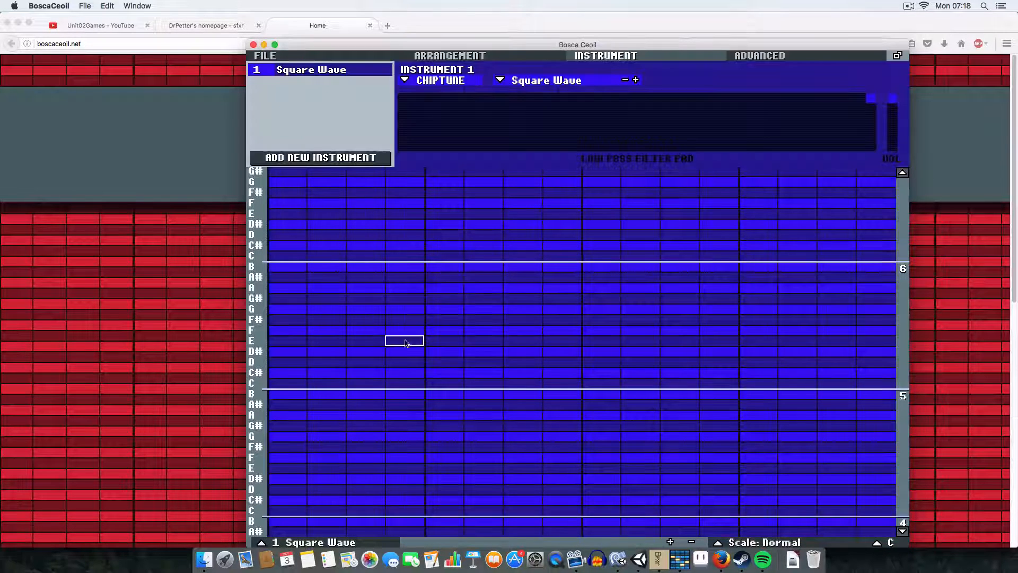
mouse_move(256, 308)
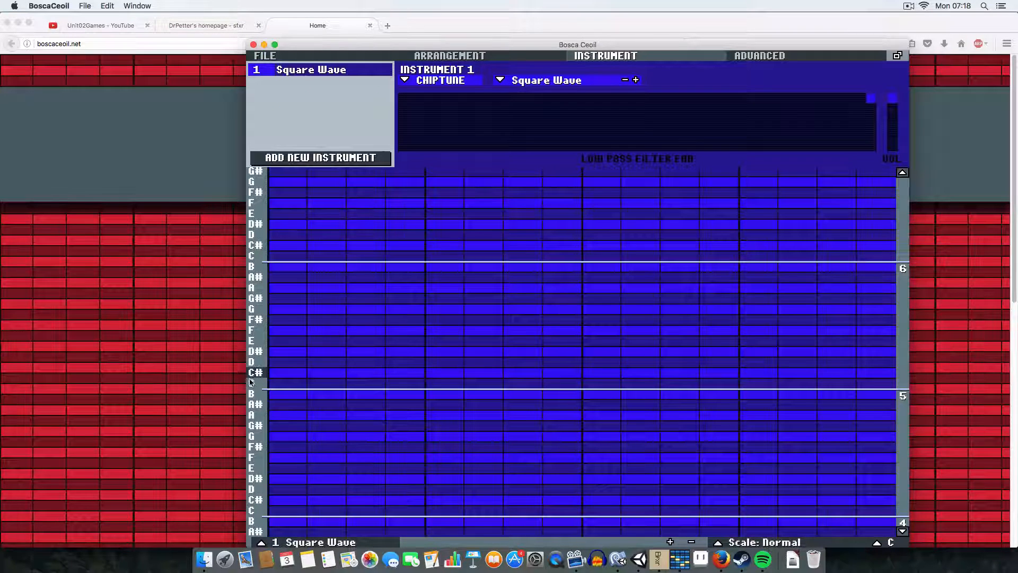
mouse_move(266, 388)
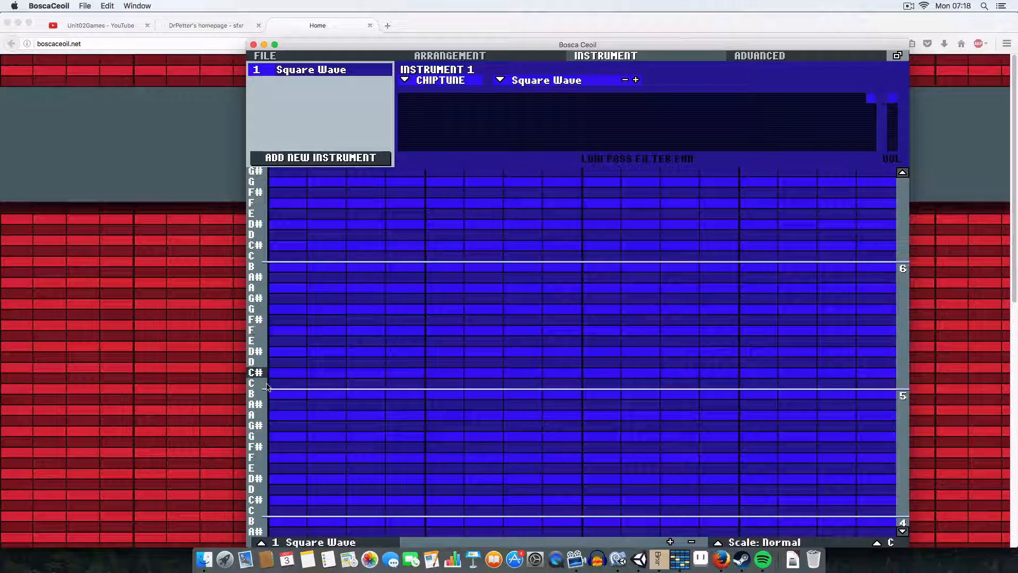
Step: Place a rising Square Wave melody C, C#, D, D#, E, F in pattern 3 and return to the arrangement
left_click(285, 383)
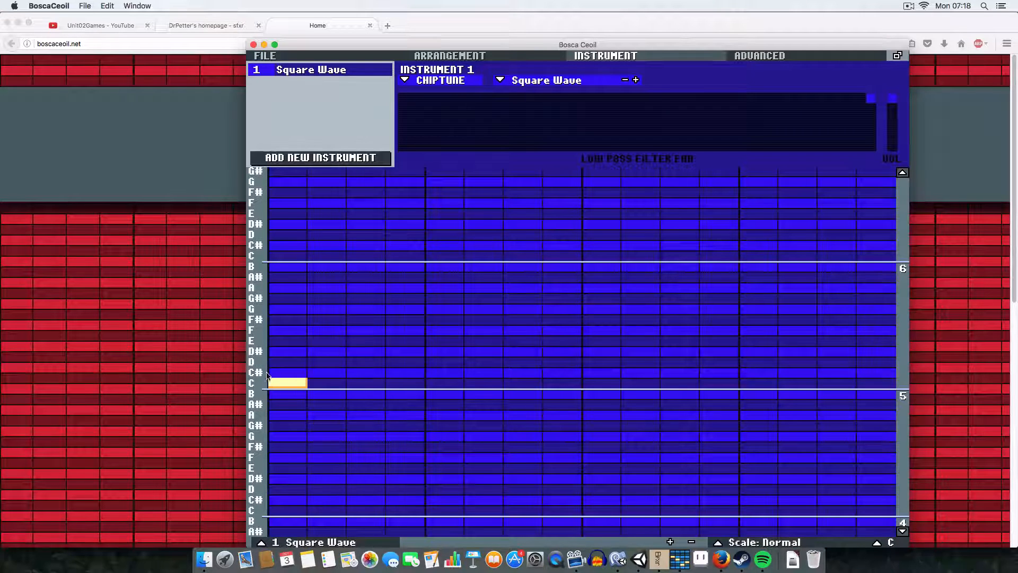
left_click(365, 362)
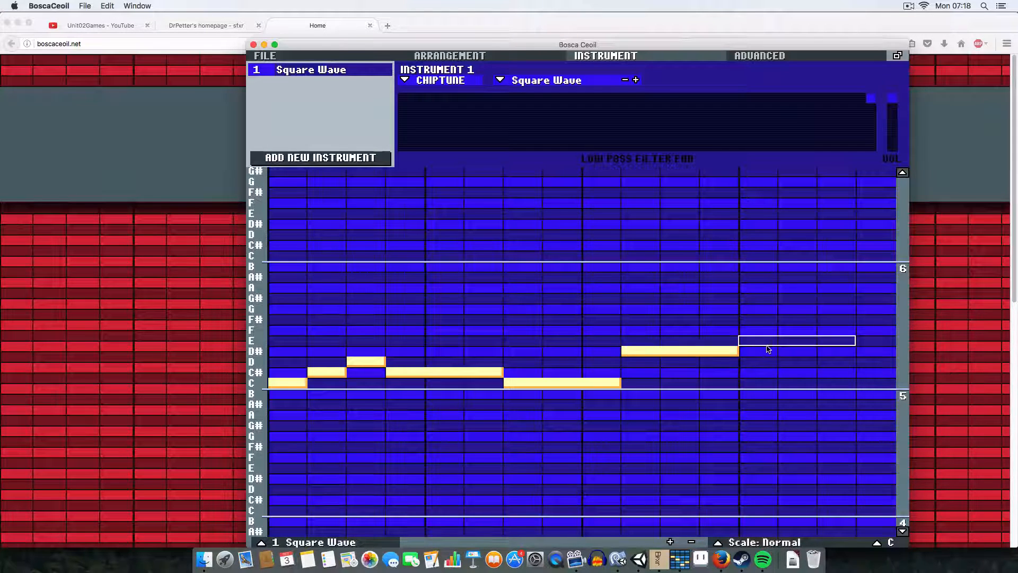
left_click(796, 340)
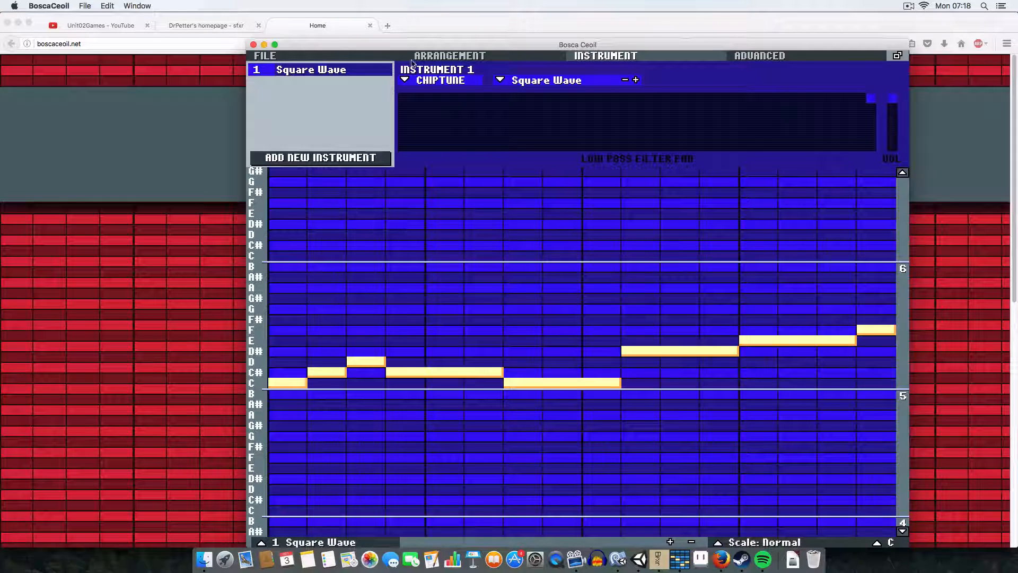
left_click(450, 55)
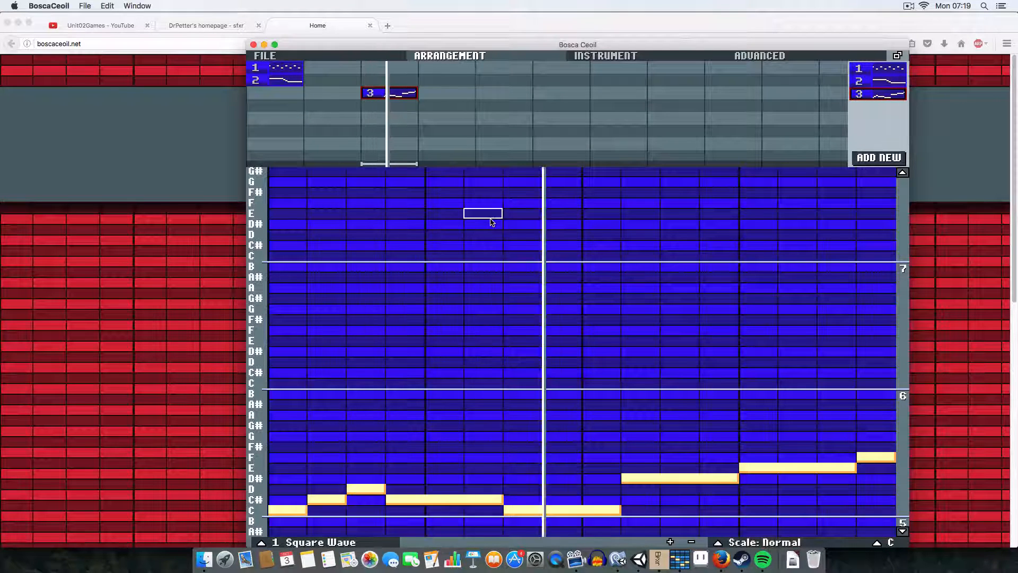
mouse_move(482, 224)
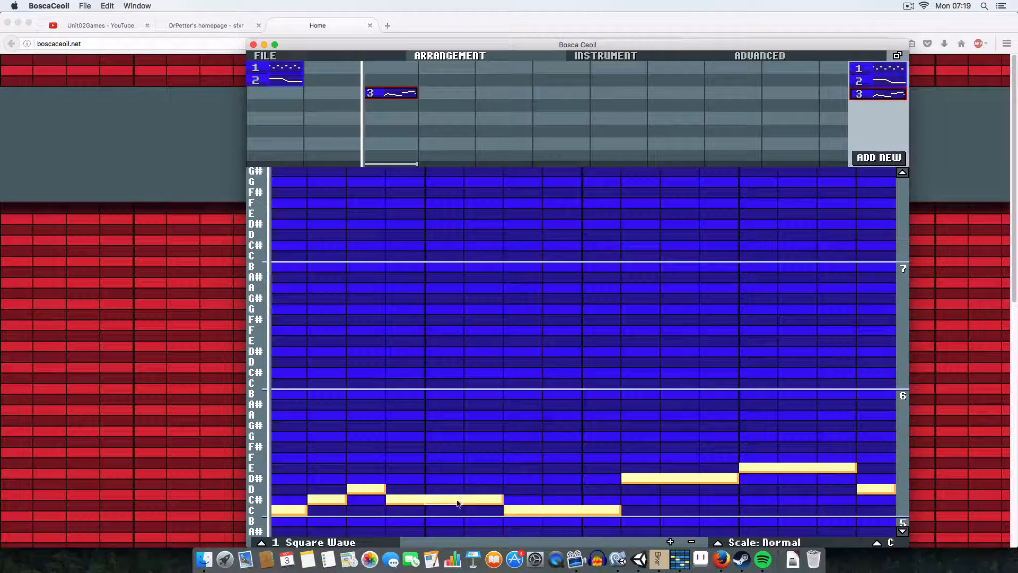
Step: Move a note in pattern 3 so the melody dips before climbing again
left_click(424, 499)
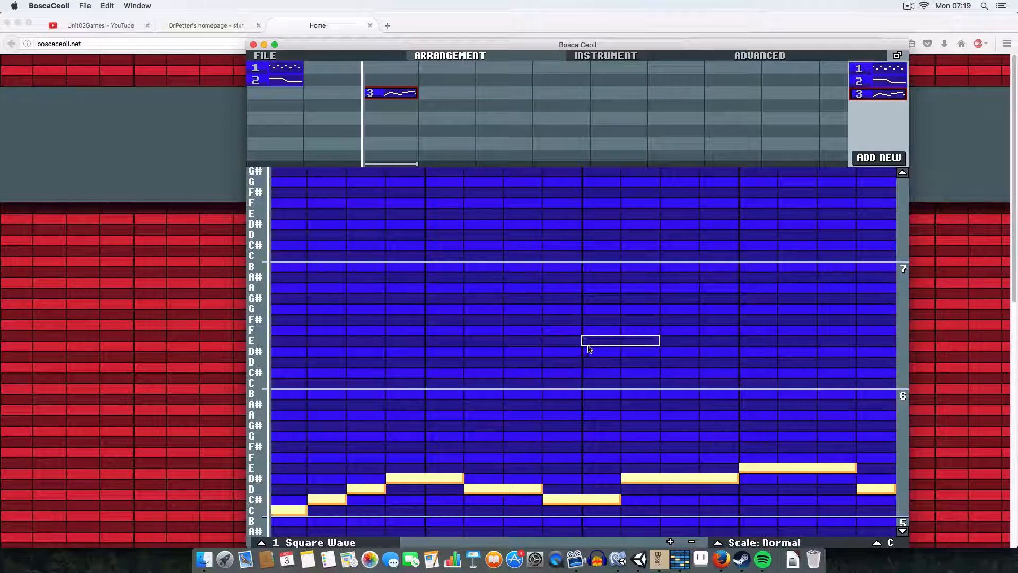
mouse_move(540, 256)
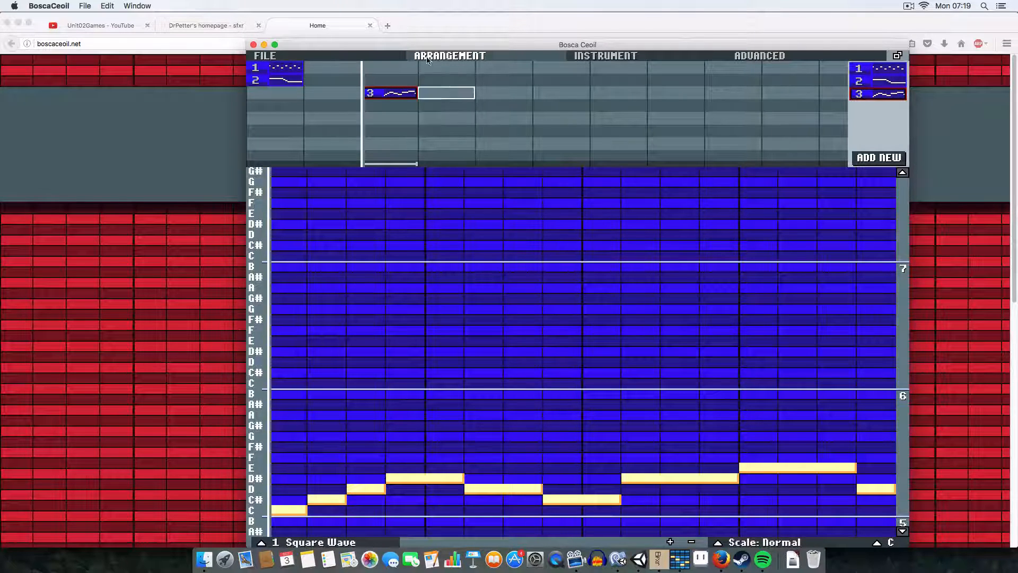
Step: Close the Bosca Ceoil online editor, leaving the boscaceoil.net page
left_click(252, 45)
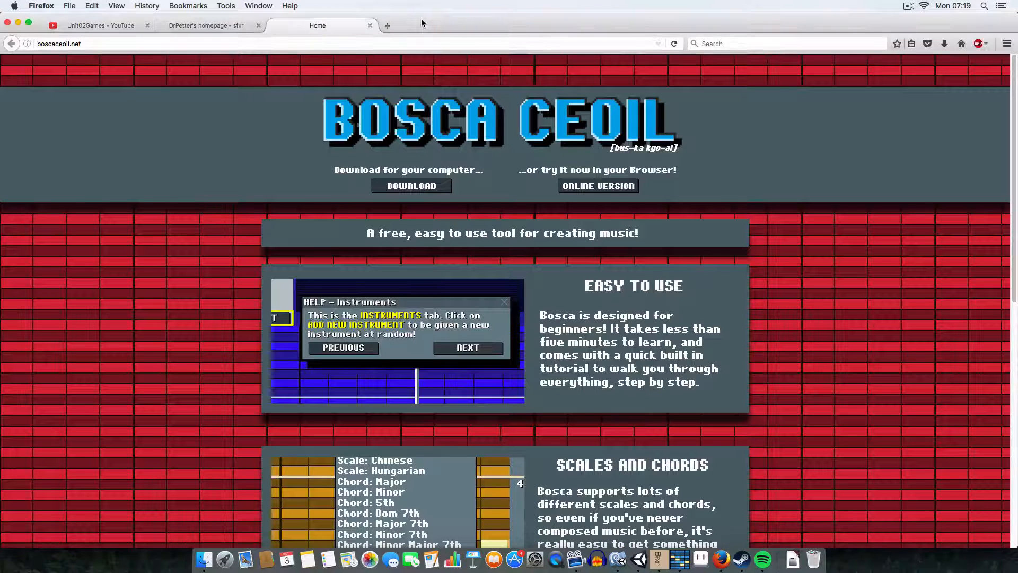
mouse_move(388, 26)
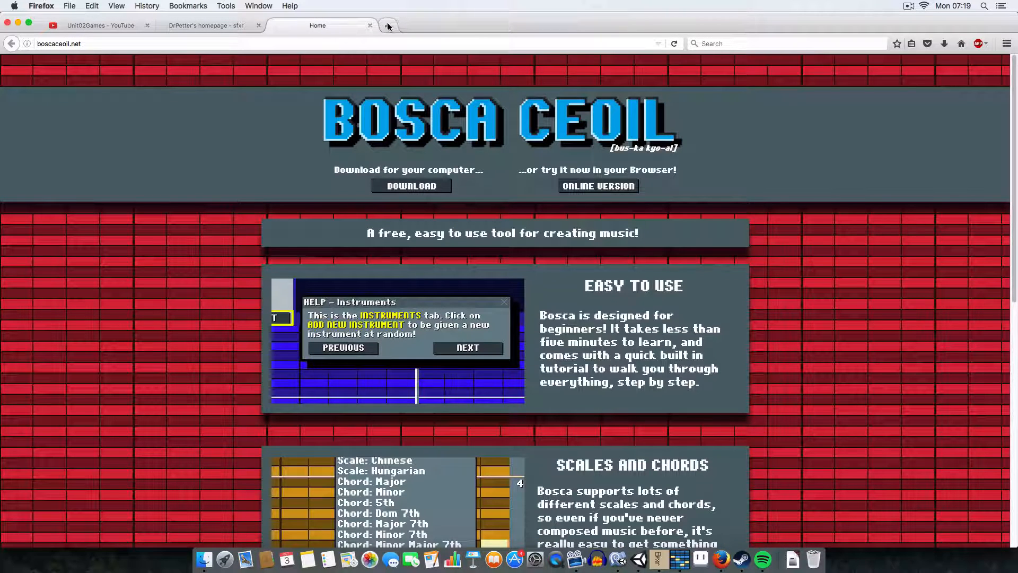
mouse_move(321, 90)
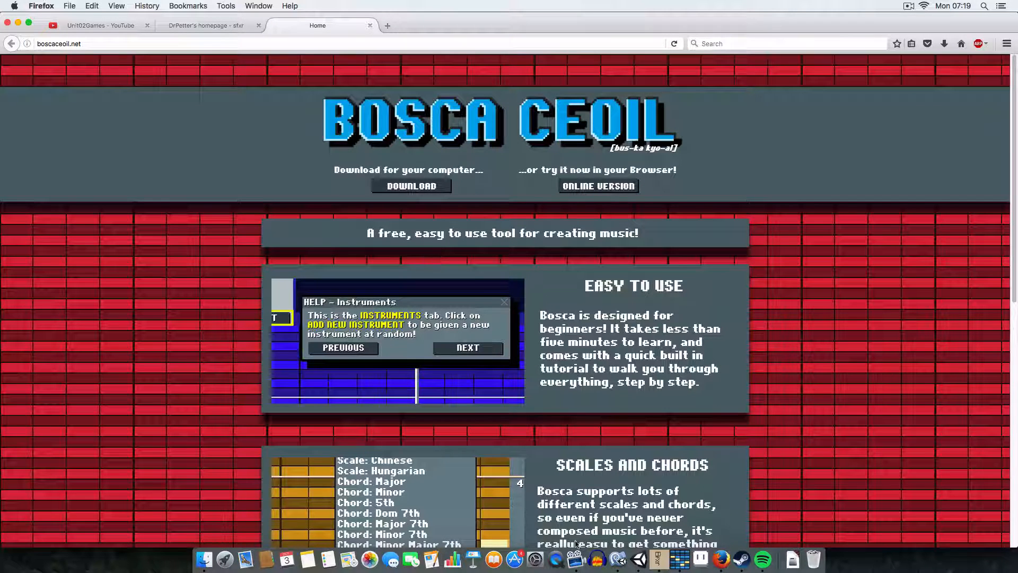
mouse_move(639, 559)
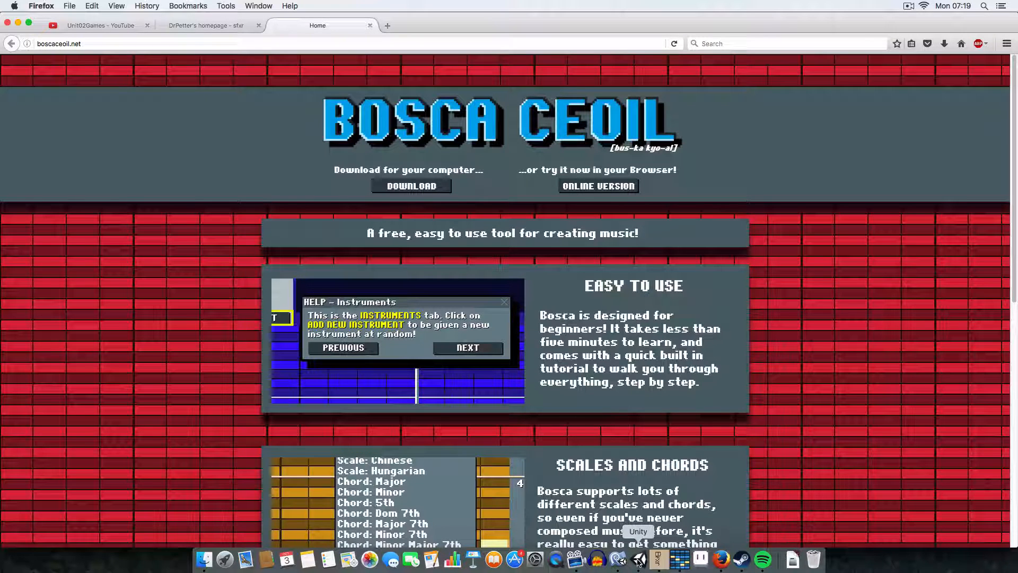
Step: Switch to Unity, play-test the TestScene with the new audio, then stop the run
left_click(639, 559)
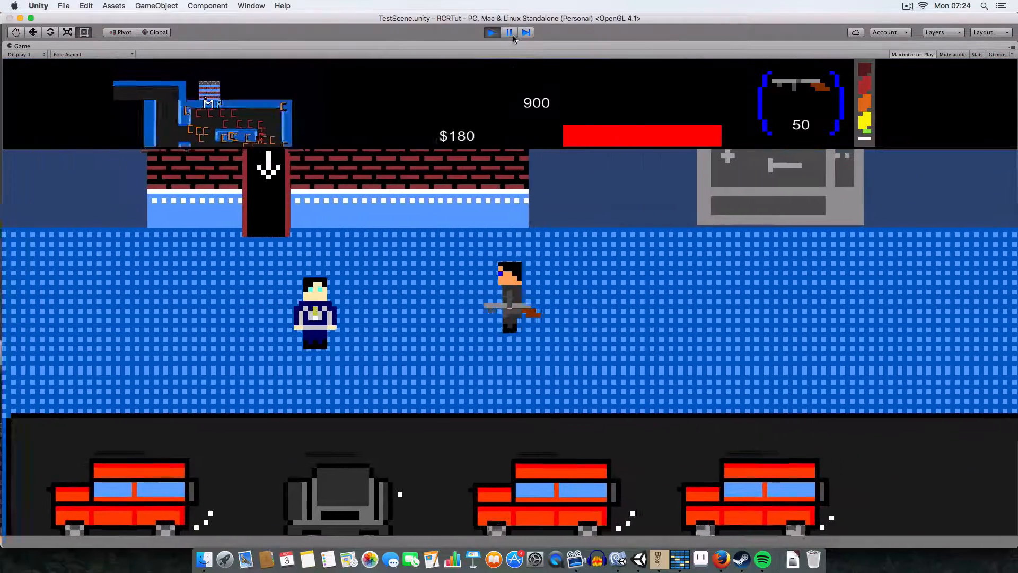
left_click(508, 33)
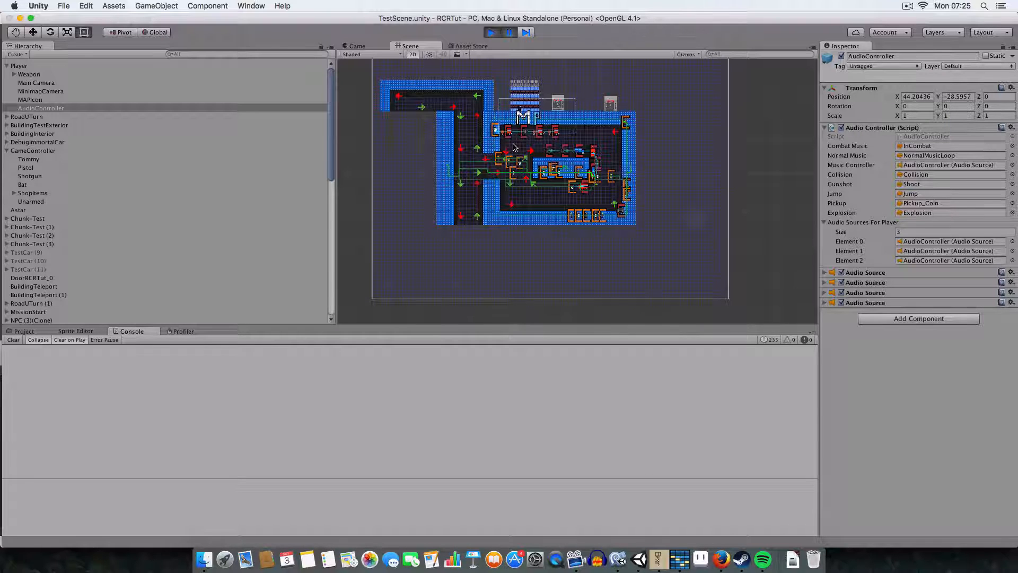
mouse_move(791, 559)
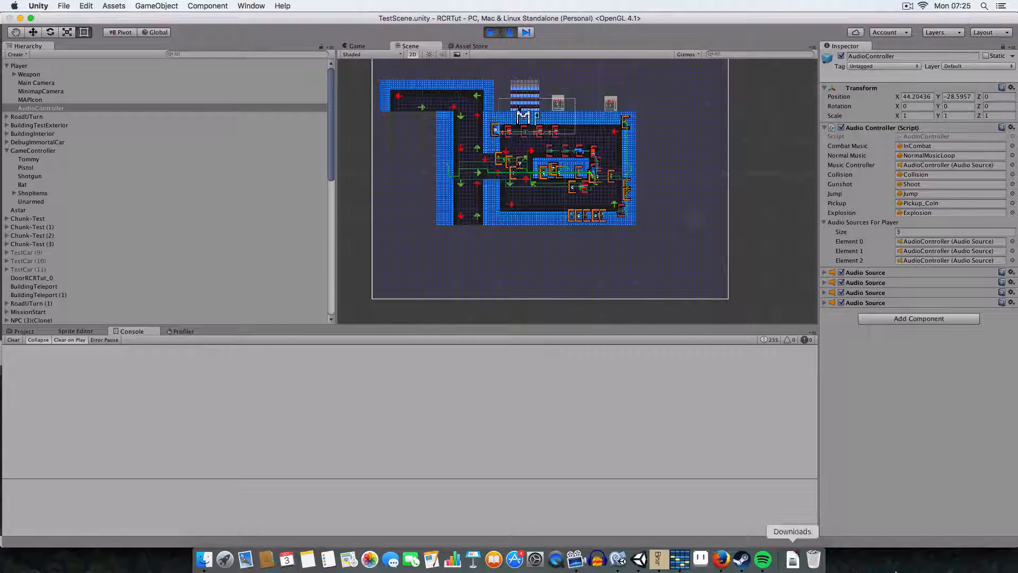
mouse_move(659, 559)
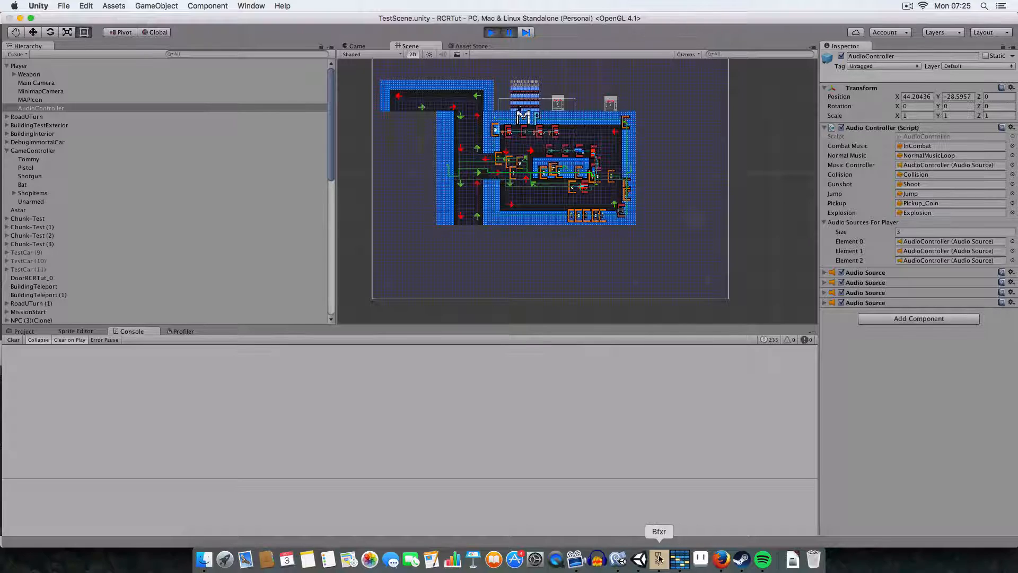